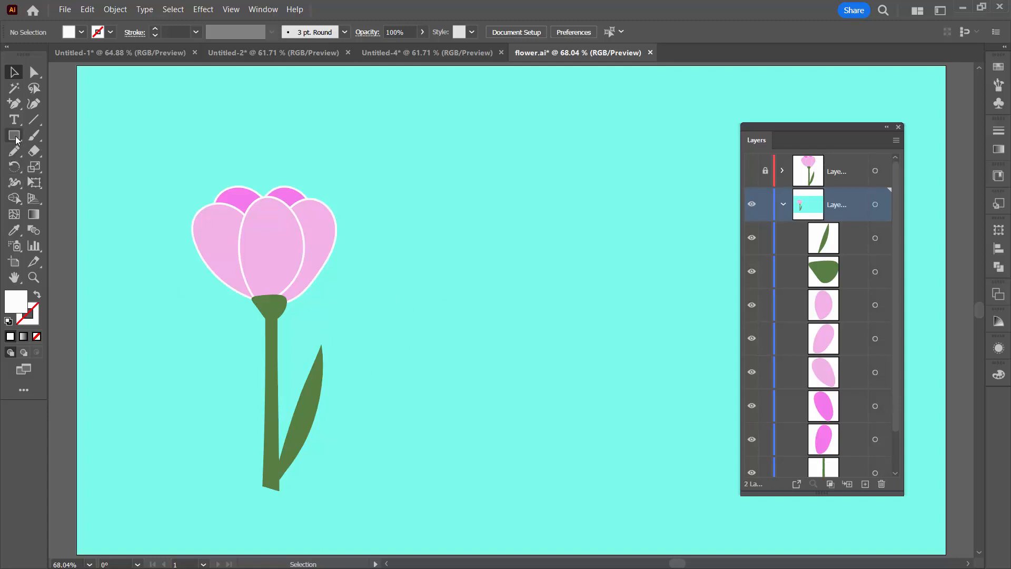
Step: Draw a tall white rectangle over the left half of the flower
click(14, 134)
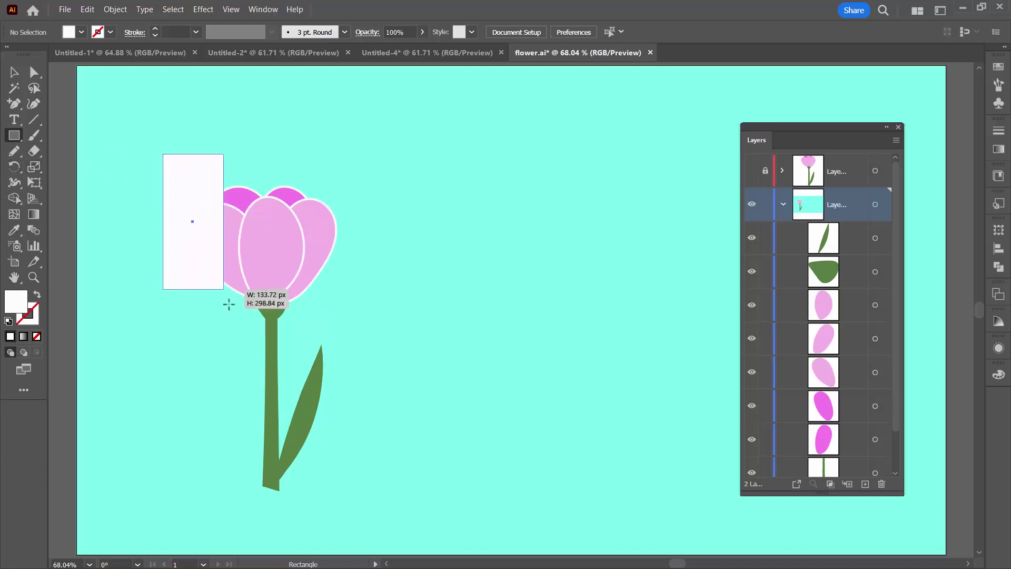
drag(224, 294, 277, 504)
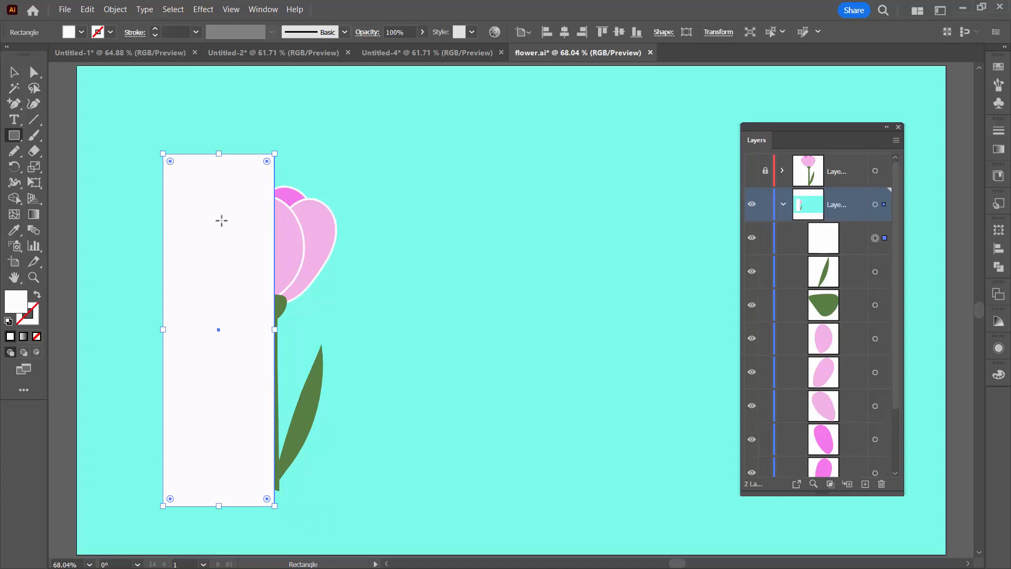
mouse_move(184, 216)
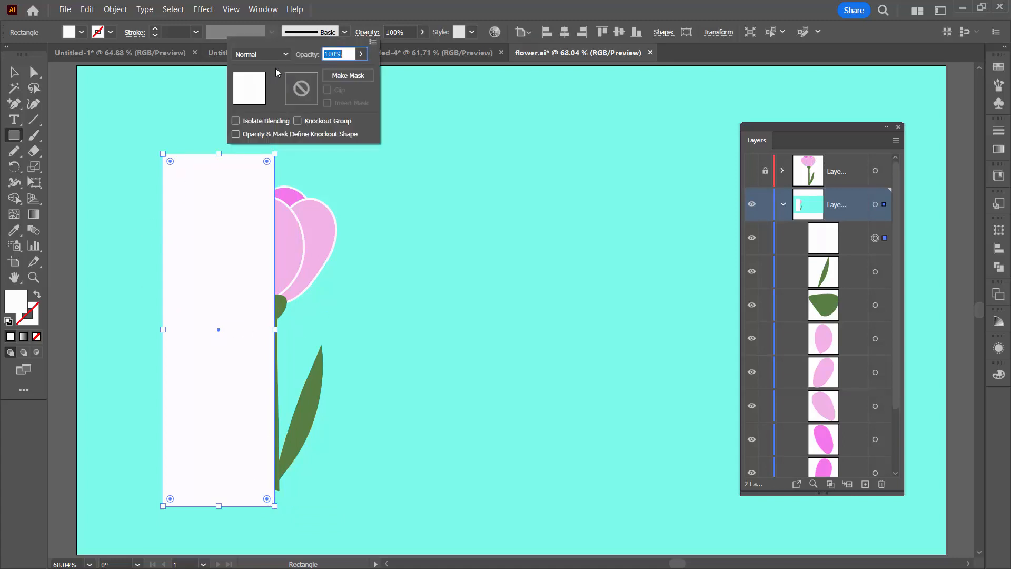
Step: Try Screen blending, return to Normal, and set the rectangle's opacity to 37%
click(261, 53)
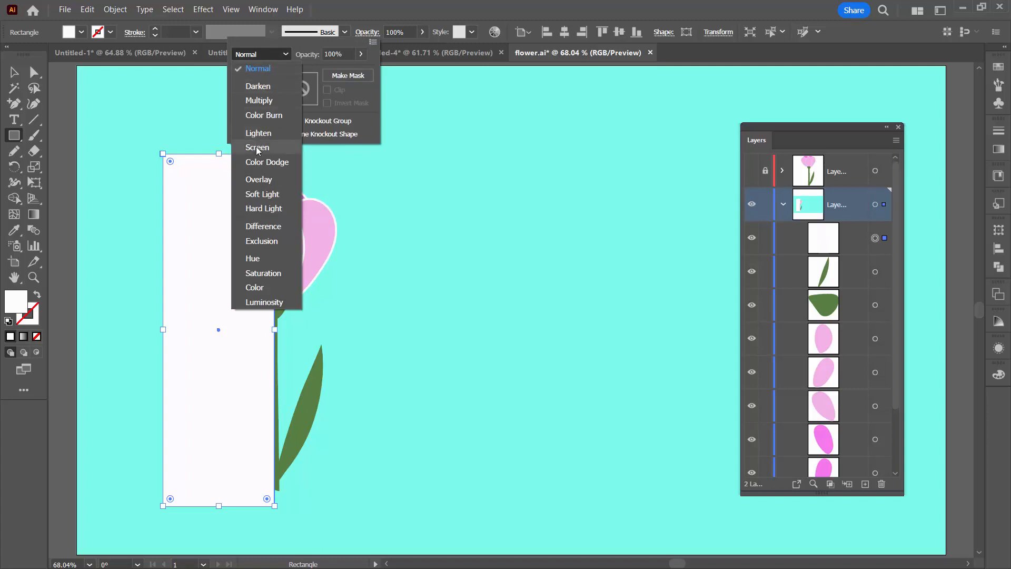
click(257, 146)
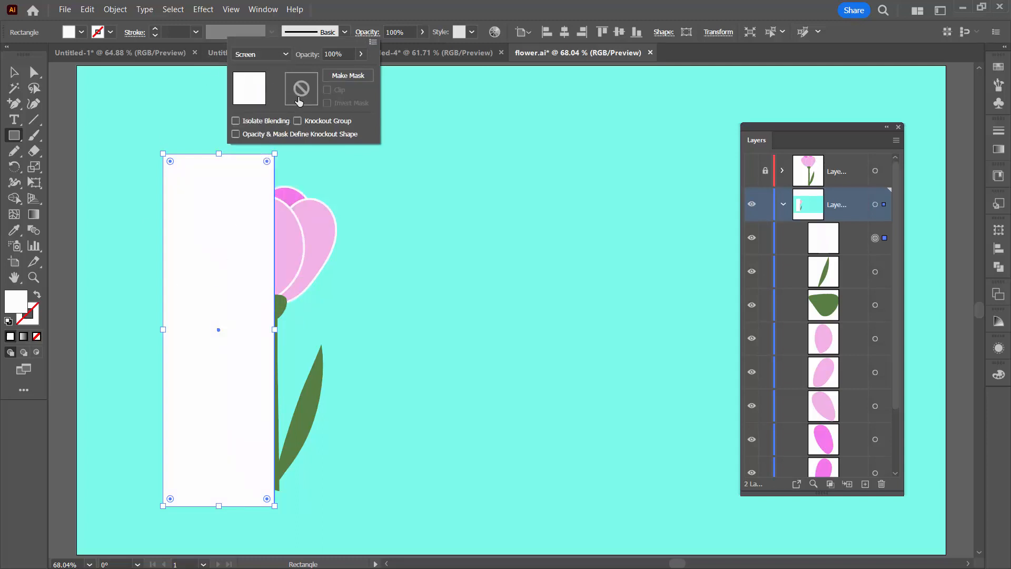
click(260, 54)
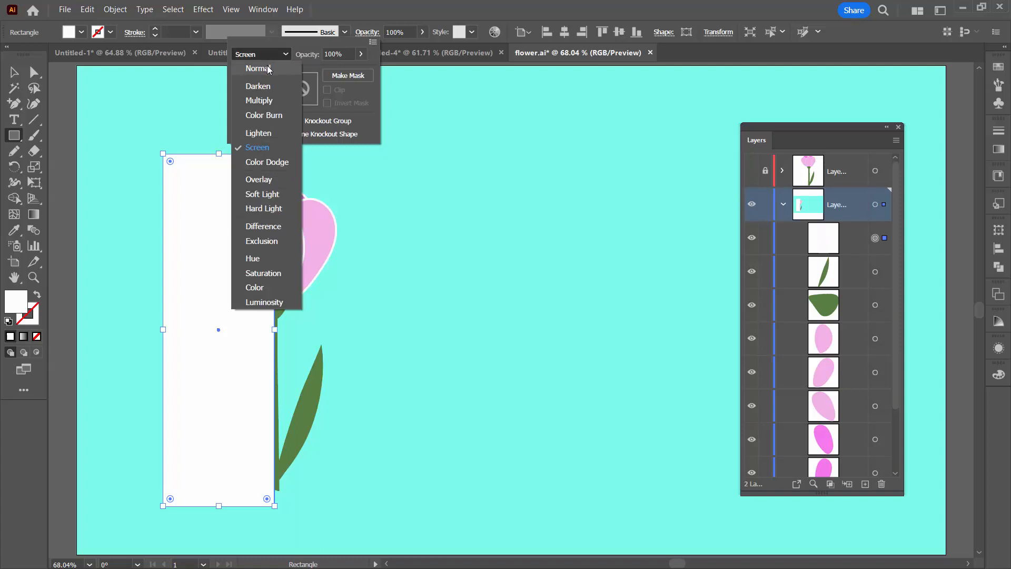
click(257, 69)
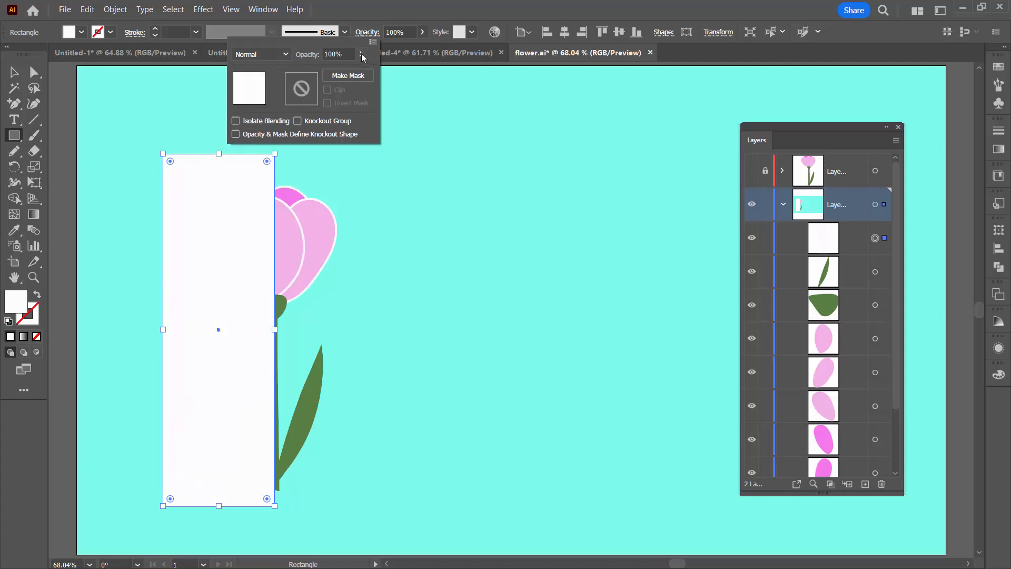
drag(368, 70, 326, 71)
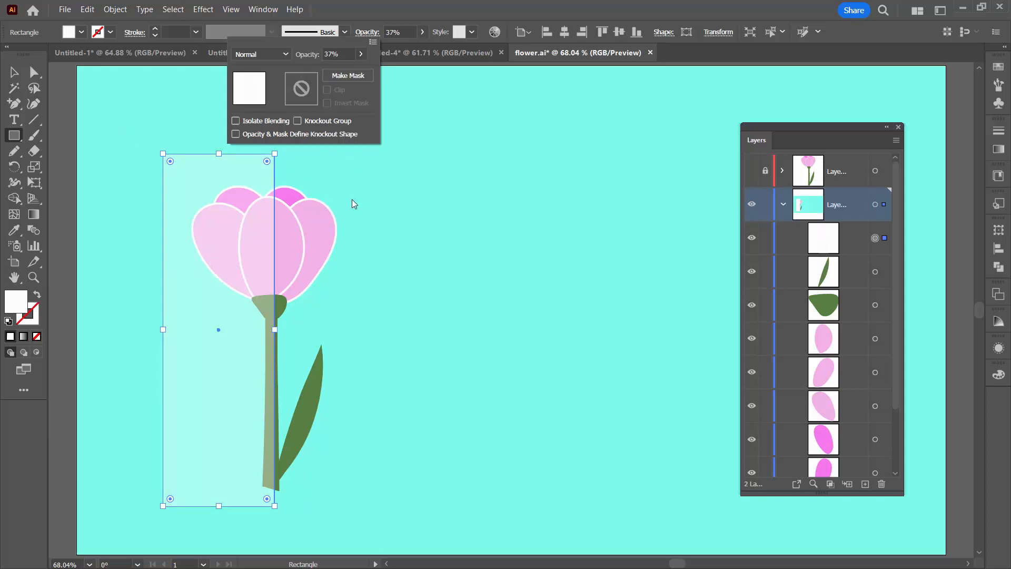
click(15, 73)
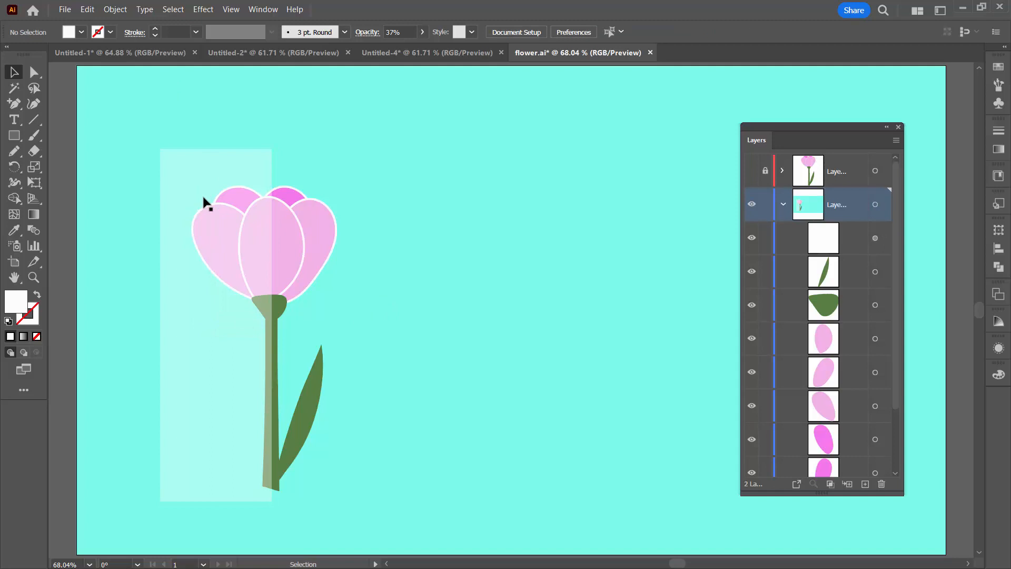
mouse_move(172, 186)
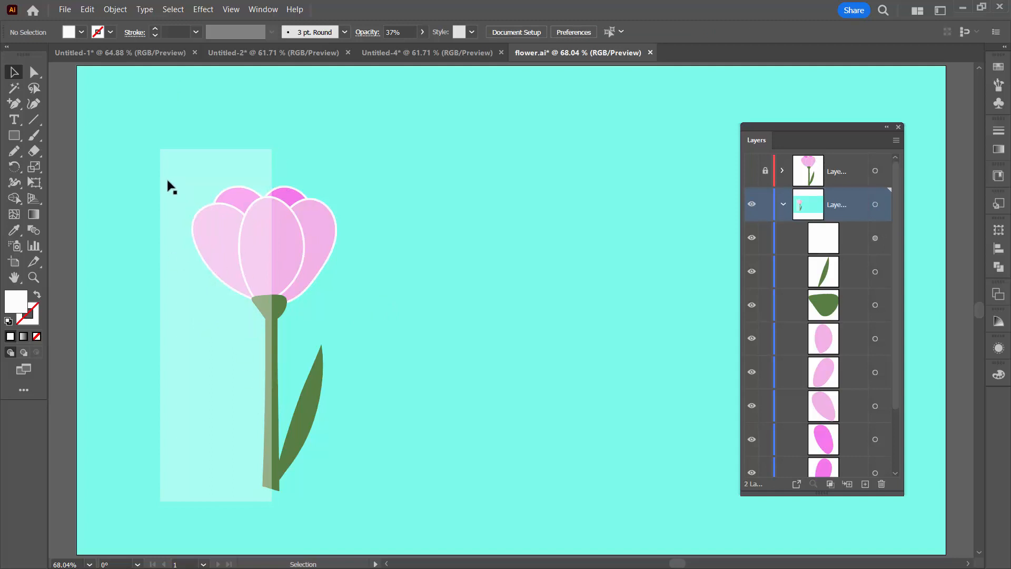
mouse_move(419, 40)
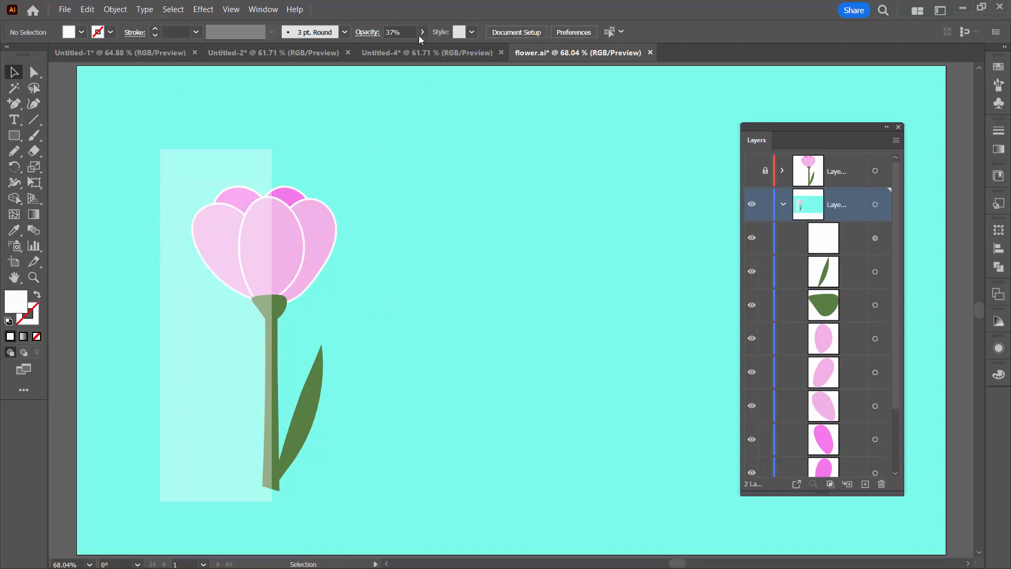
mouse_move(196, 153)
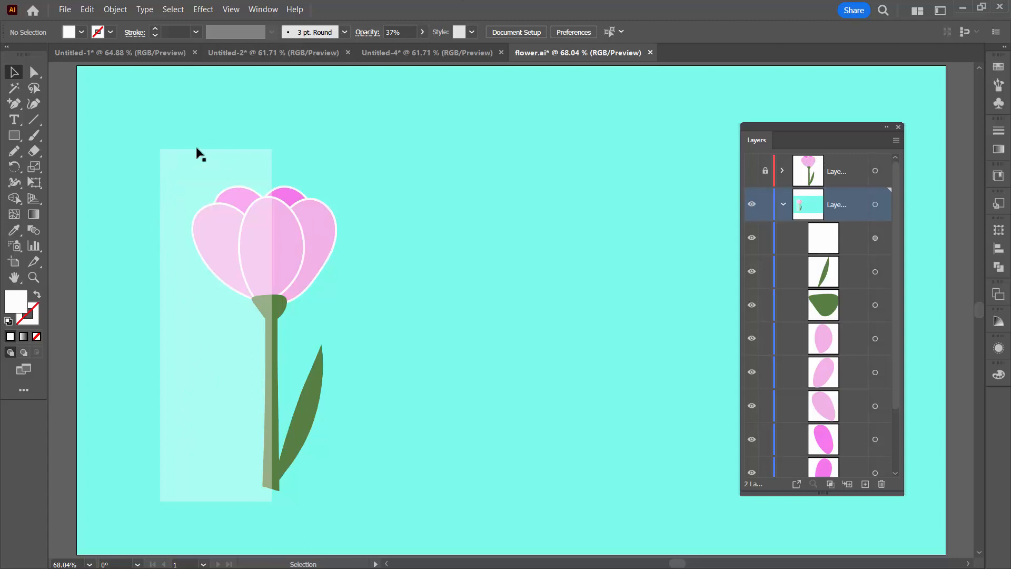
mouse_move(189, 181)
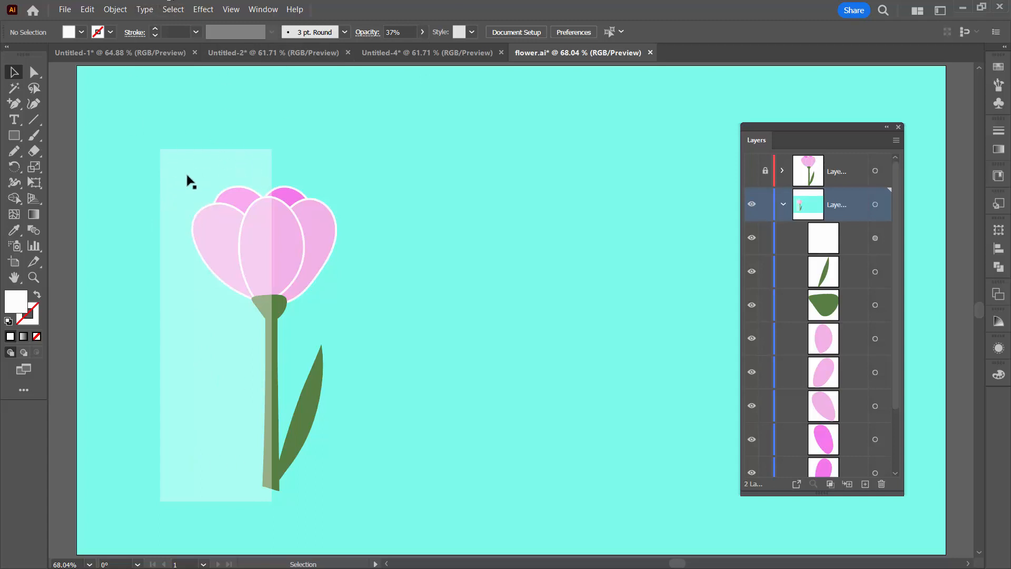
mouse_move(244, 490)
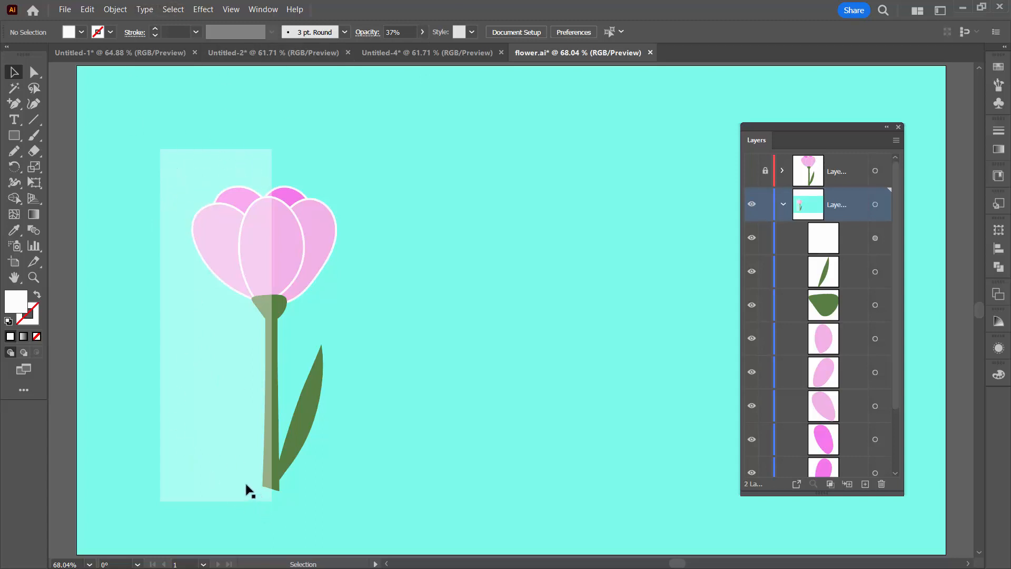
mouse_move(287, 370)
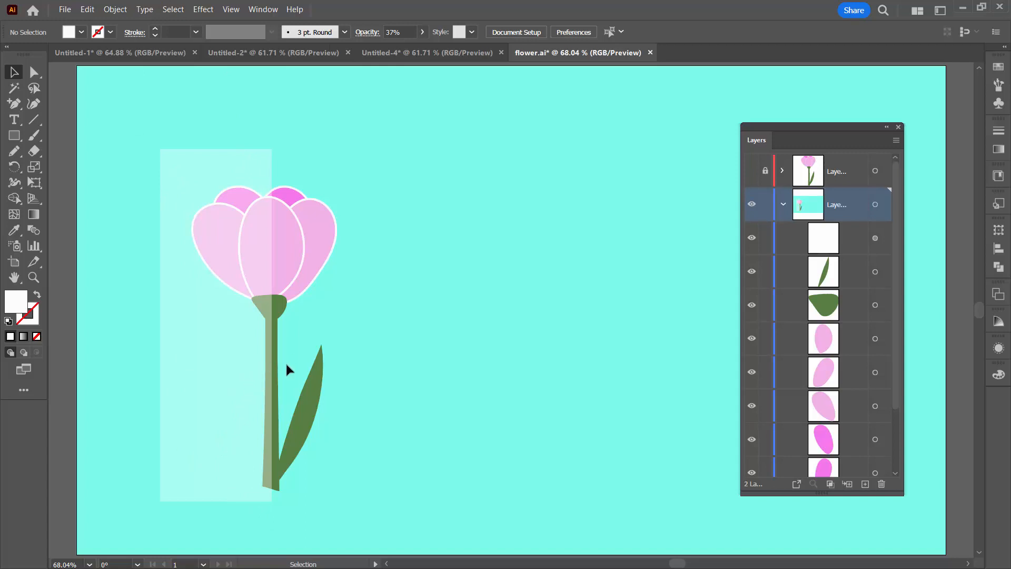
mouse_move(289, 291)
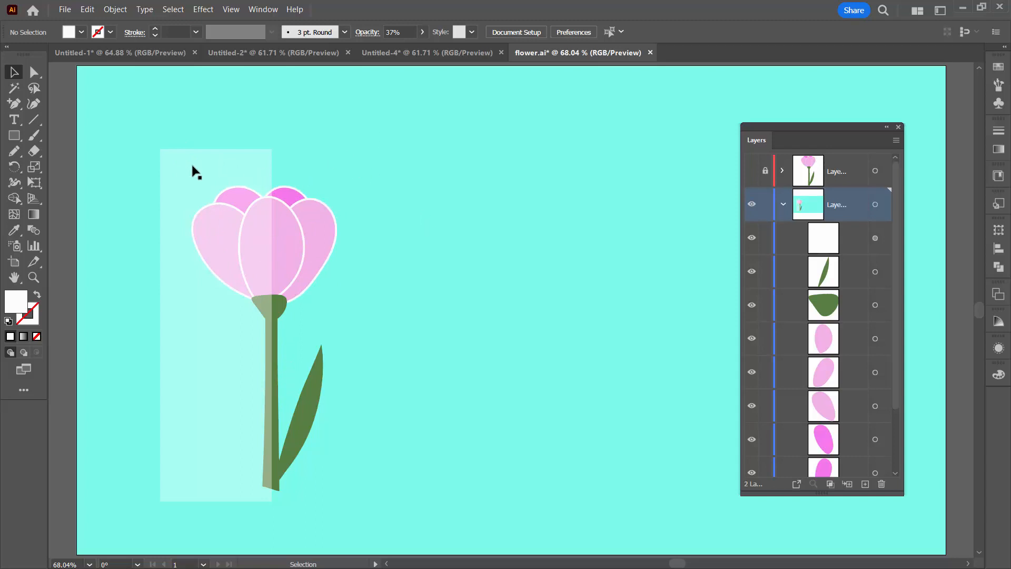
mouse_move(181, 177)
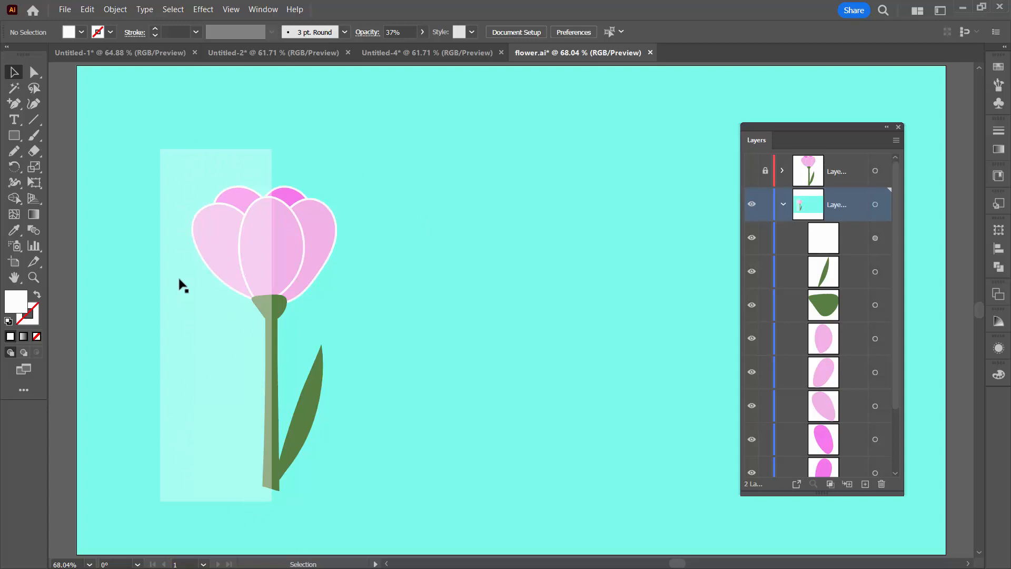
mouse_move(547, 127)
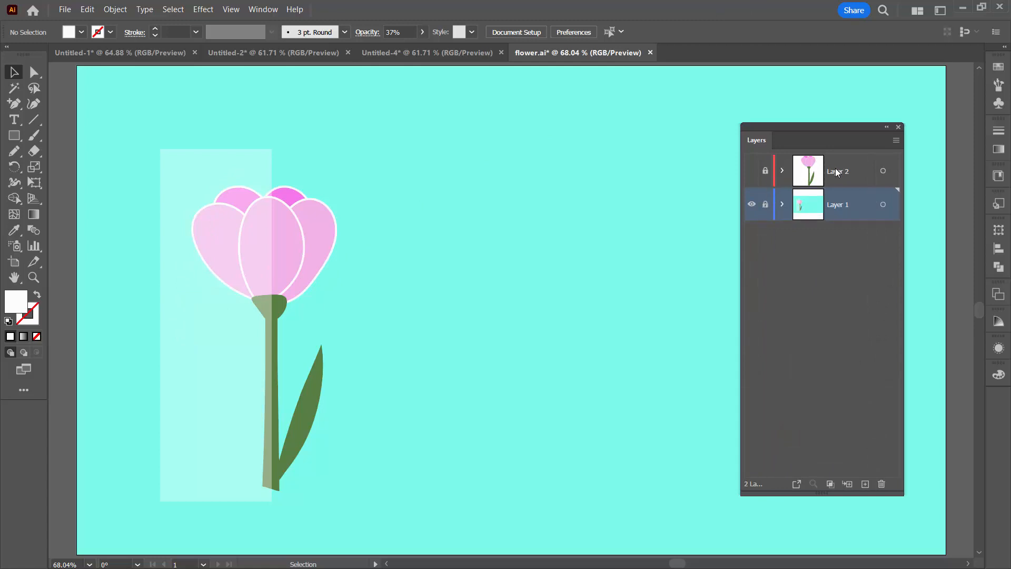
Step: Reveal Layer 2 so the second copy of the flower appears on the right
click(782, 170)
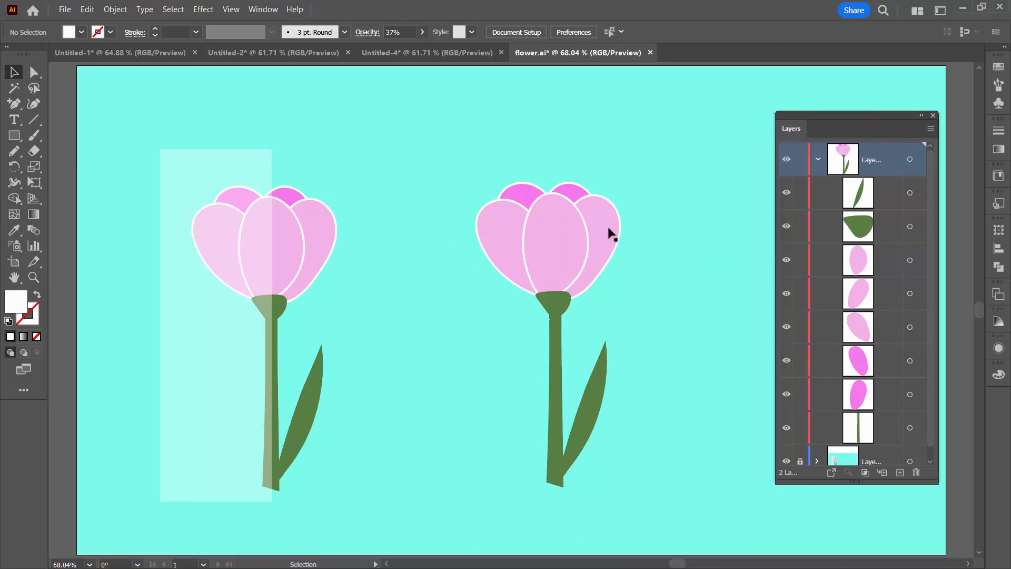
mouse_move(14, 136)
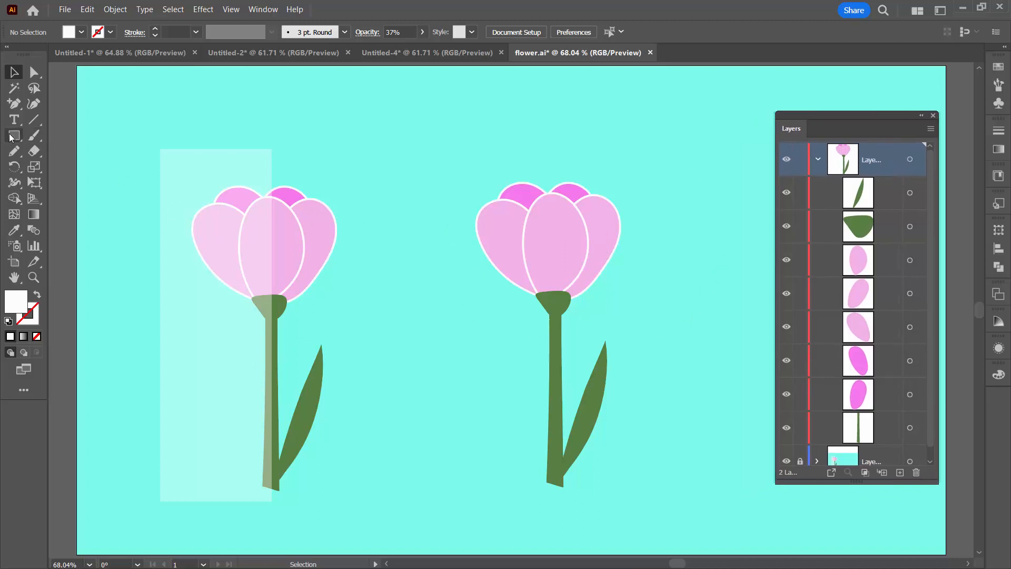
Step: Draw a white rectangle over the second flower's left half and set its opacity to 47%
click(12, 134)
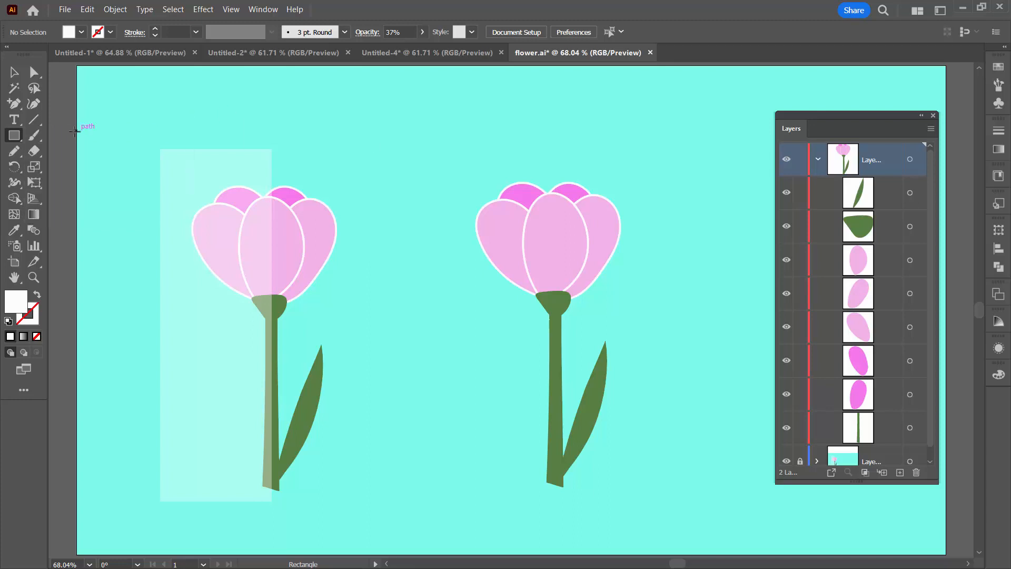
mouse_move(461, 141)
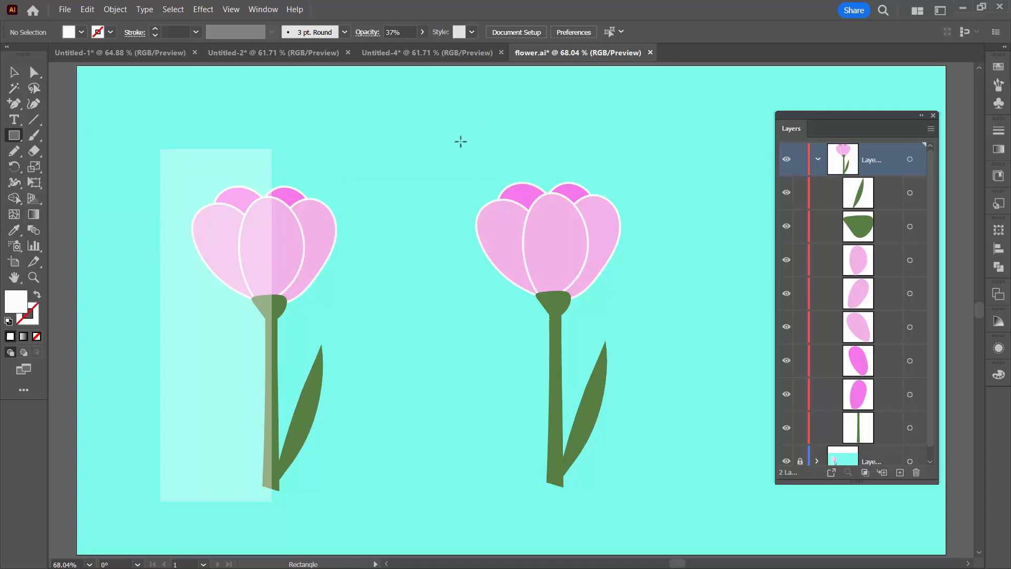
drag(460, 140, 558, 500)
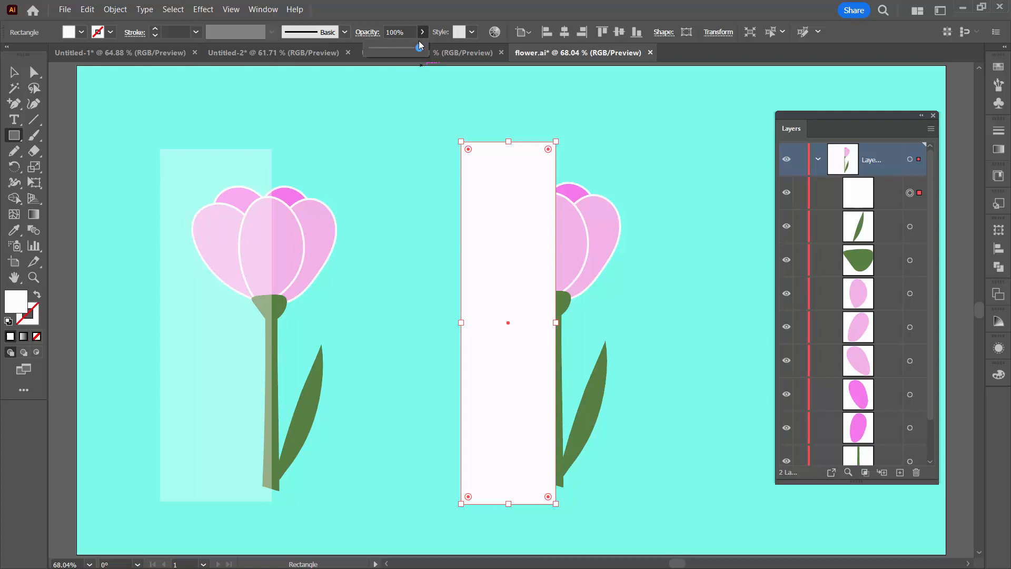
drag(419, 48, 394, 47)
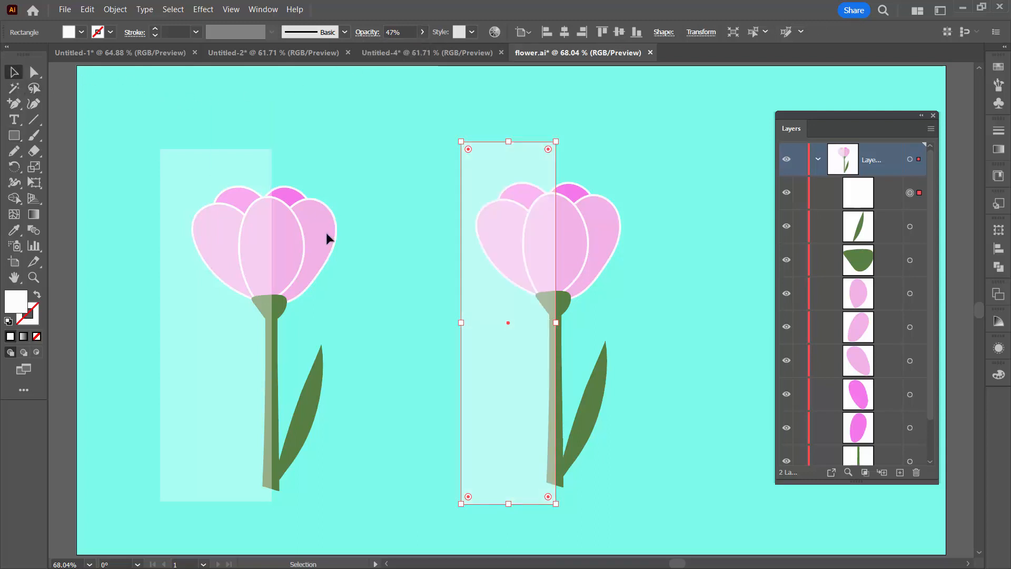
click(545, 352)
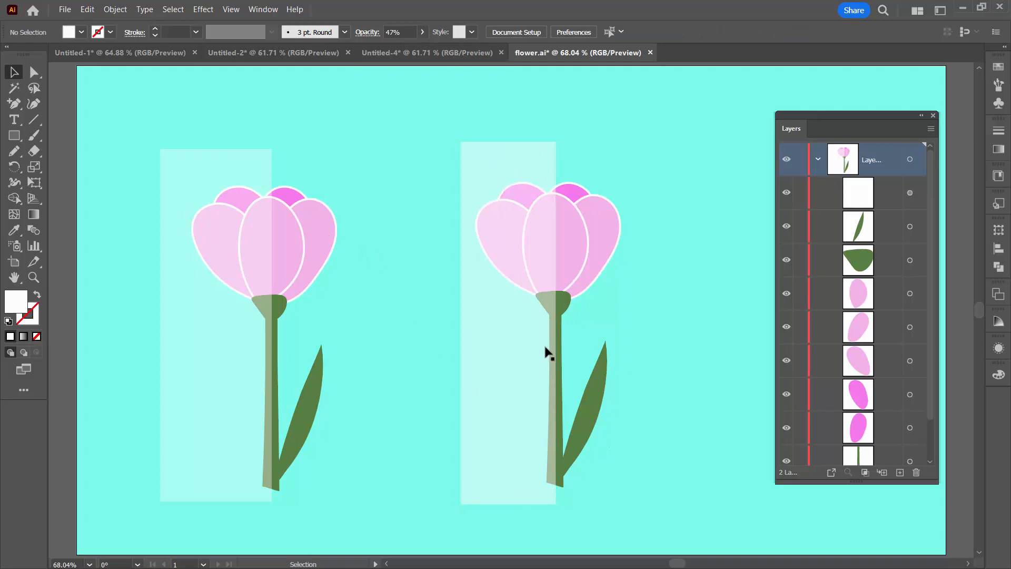
mouse_move(548, 363)
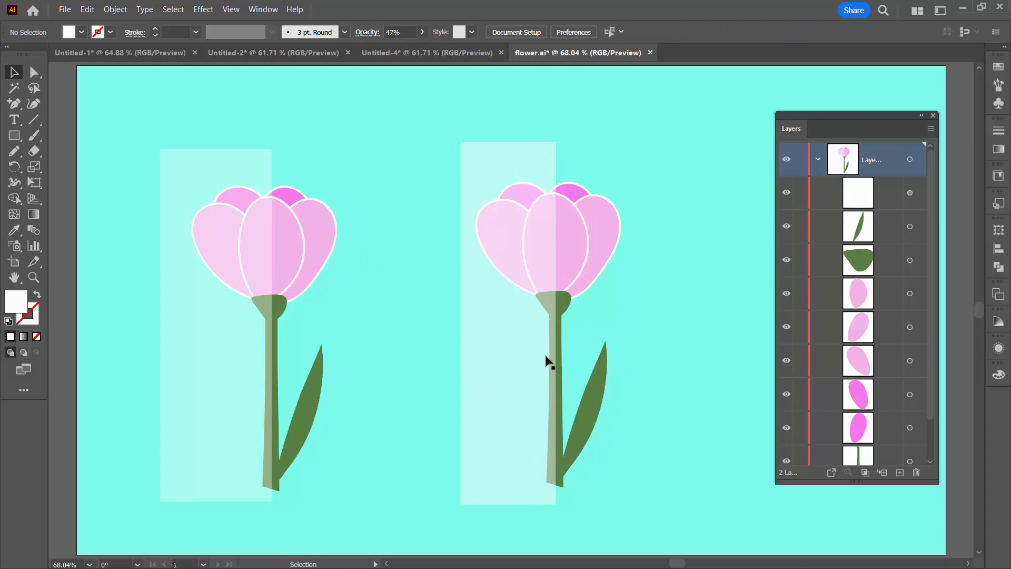
mouse_move(862, 282)
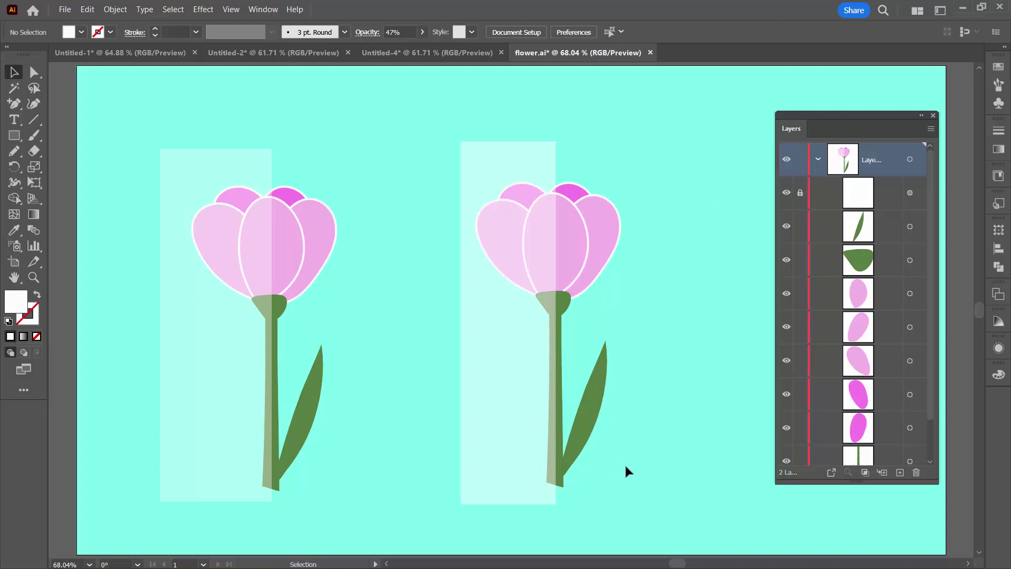
Step: Group the second flower's petals, stem and leaf into one object
click(535, 236)
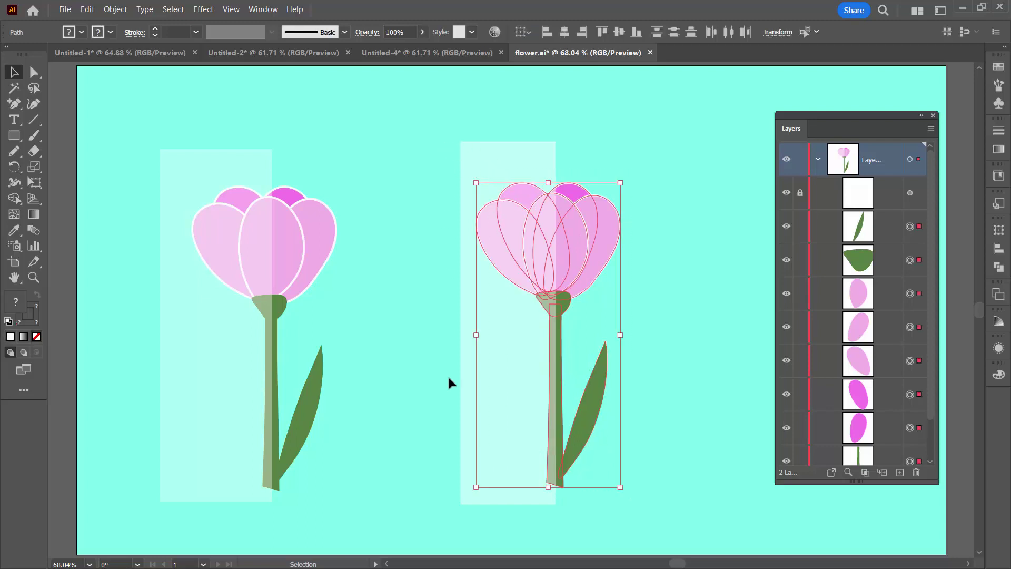
mouse_move(588, 423)
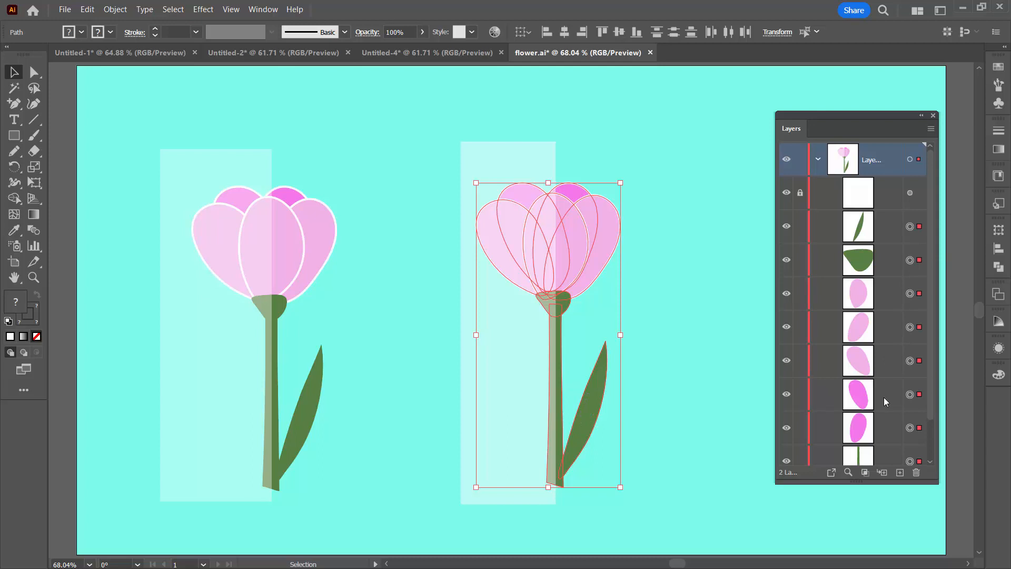
mouse_move(118, 12)
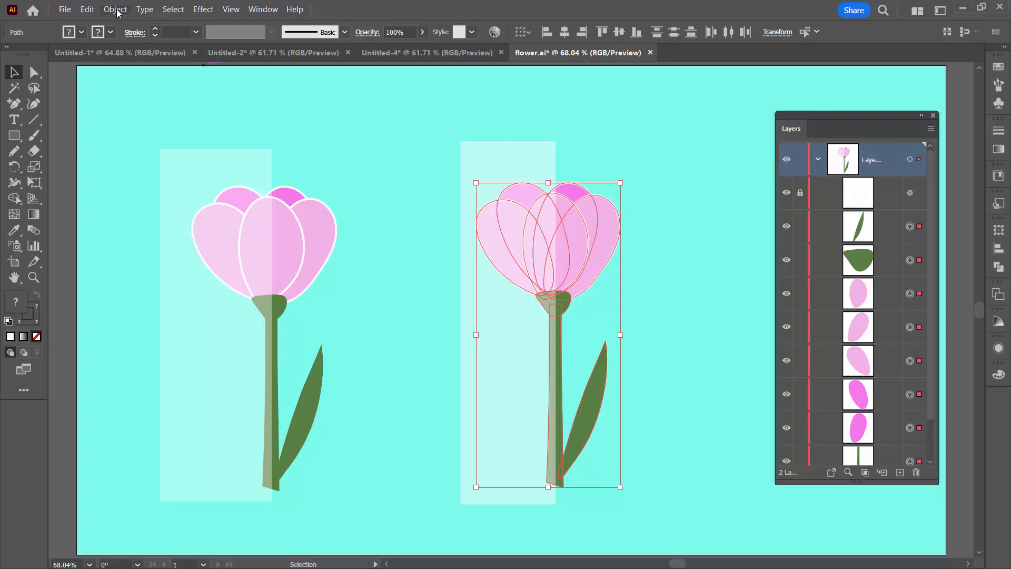
click(114, 10)
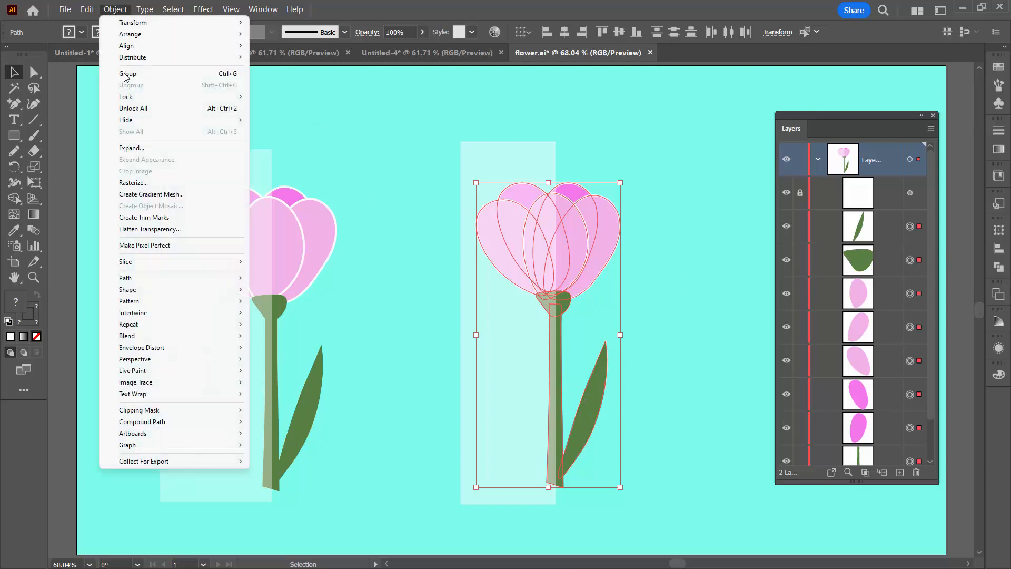
click(127, 74)
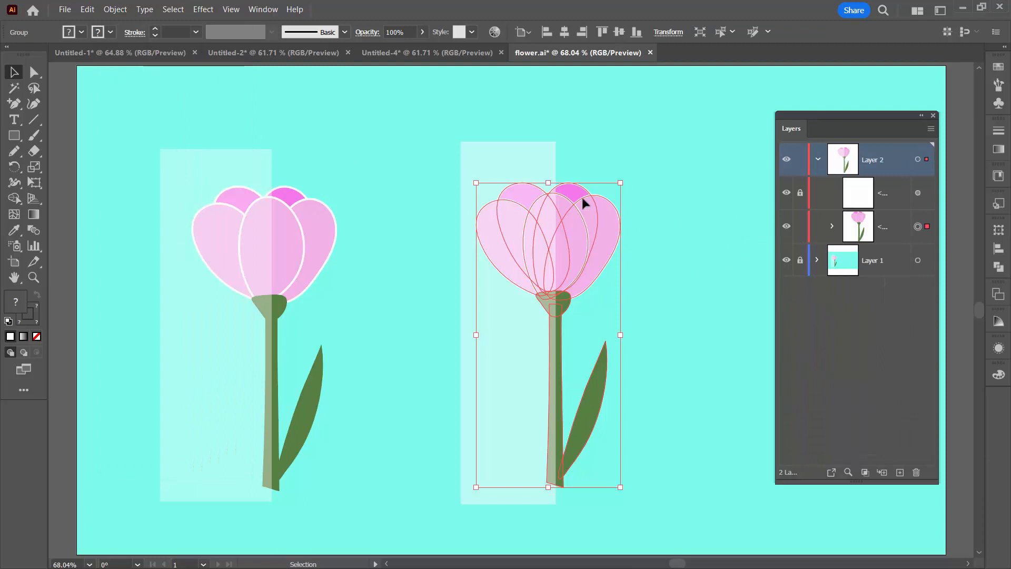
mouse_move(88, 10)
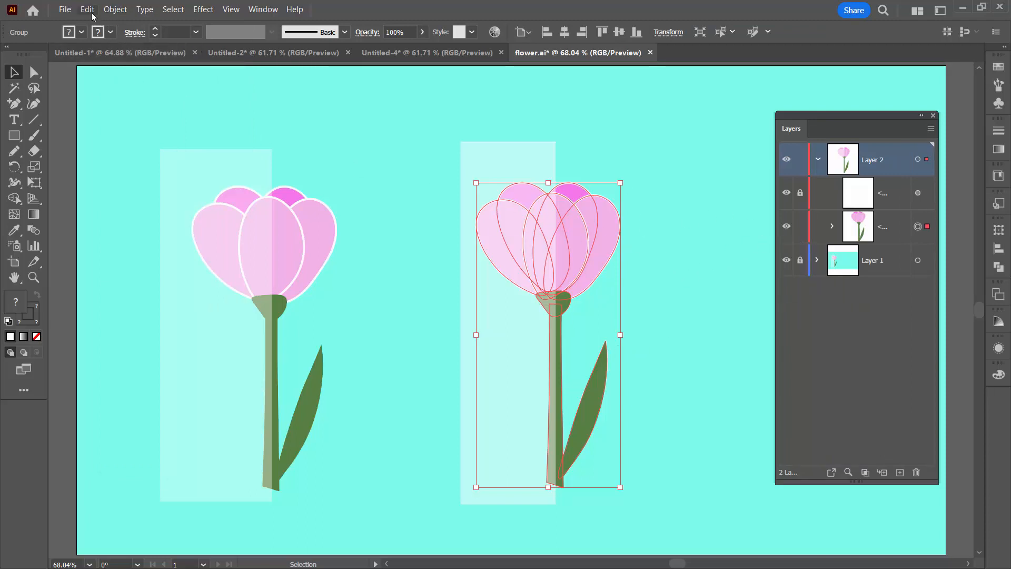
Step: Copy the grouped right flower to the clipboard
click(88, 10)
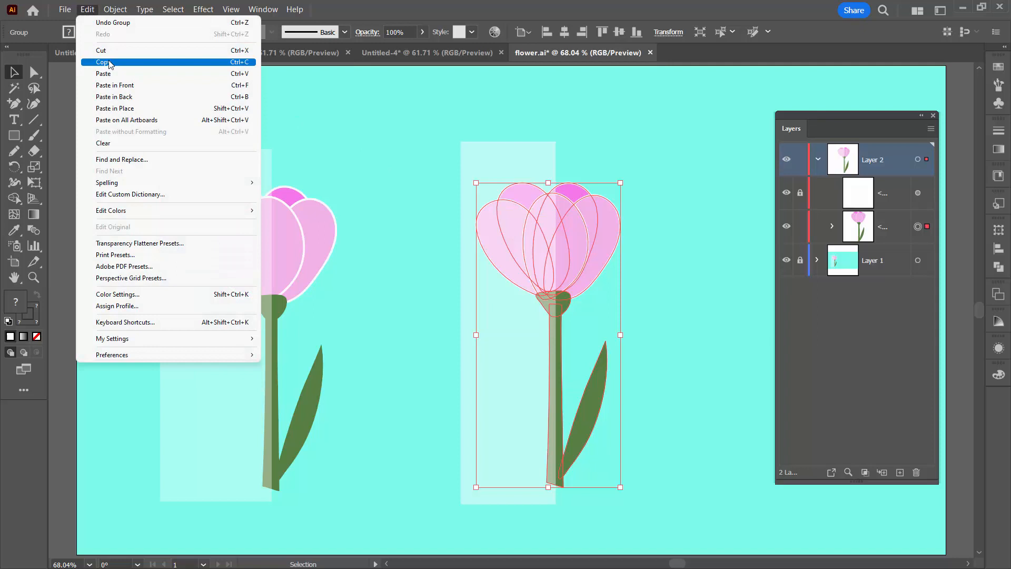
click(103, 62)
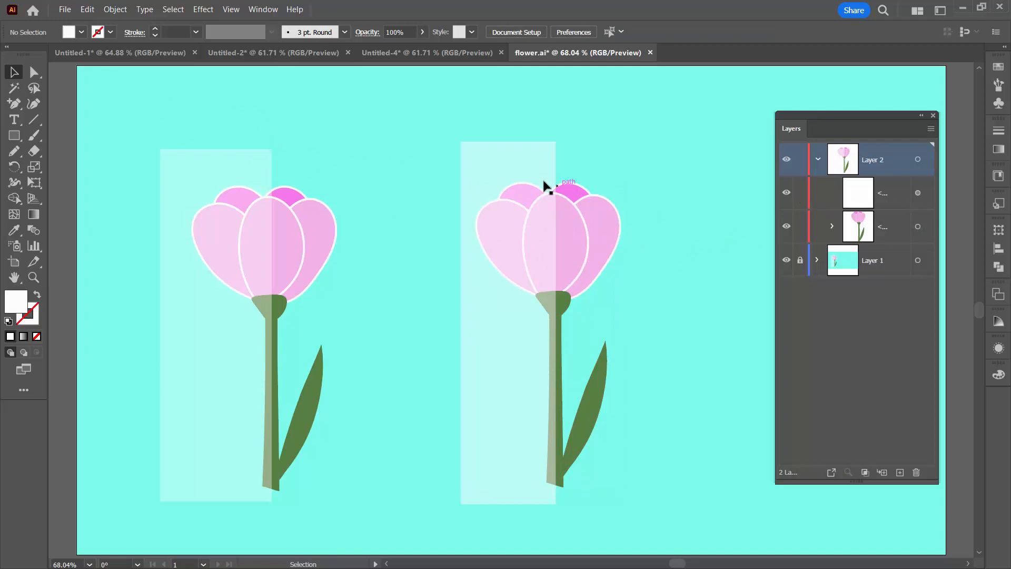
mouse_move(482, 387)
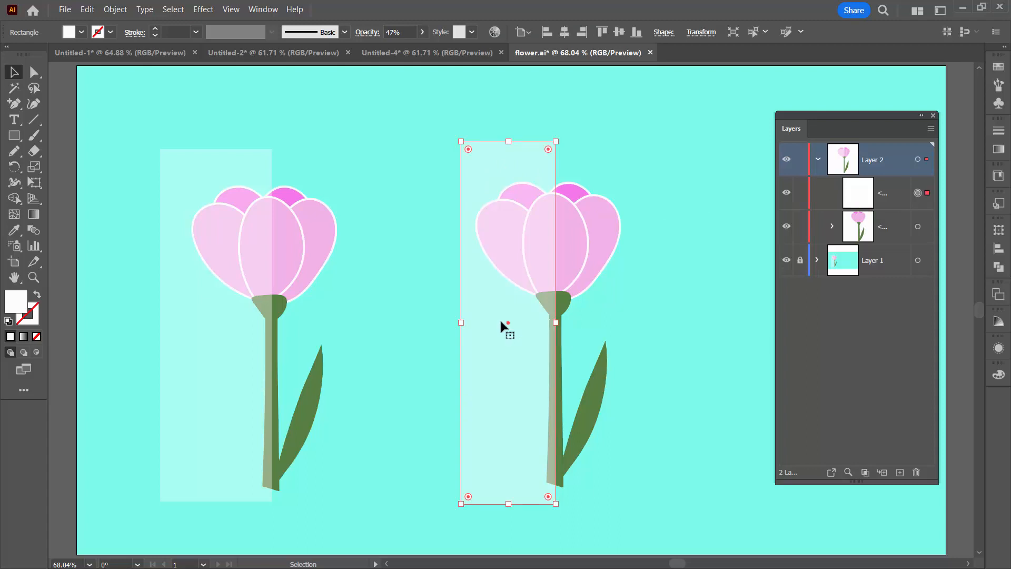
mouse_move(513, 256)
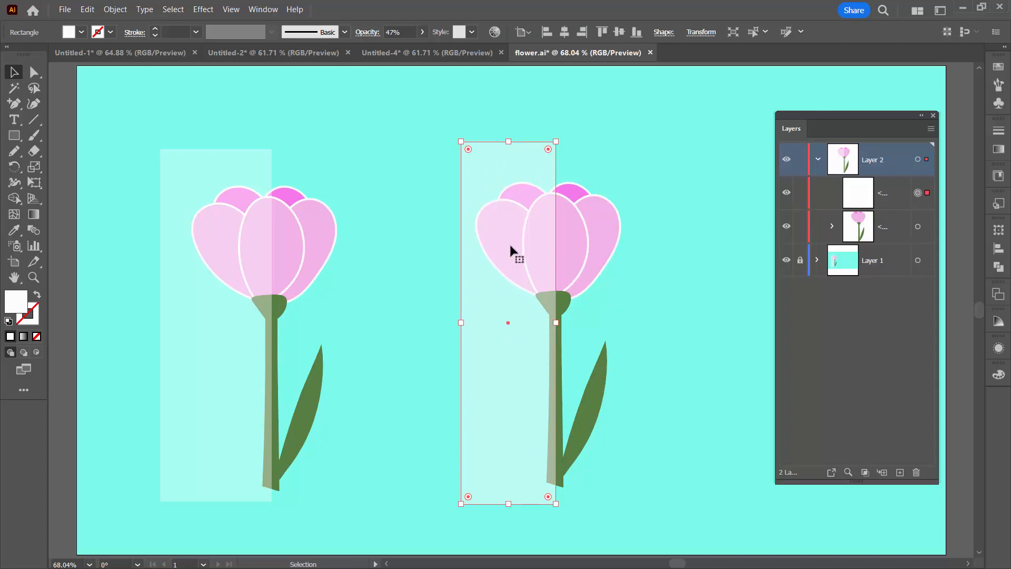
Step: Show the Transparency panel and move it aside from the artwork
click(264, 9)
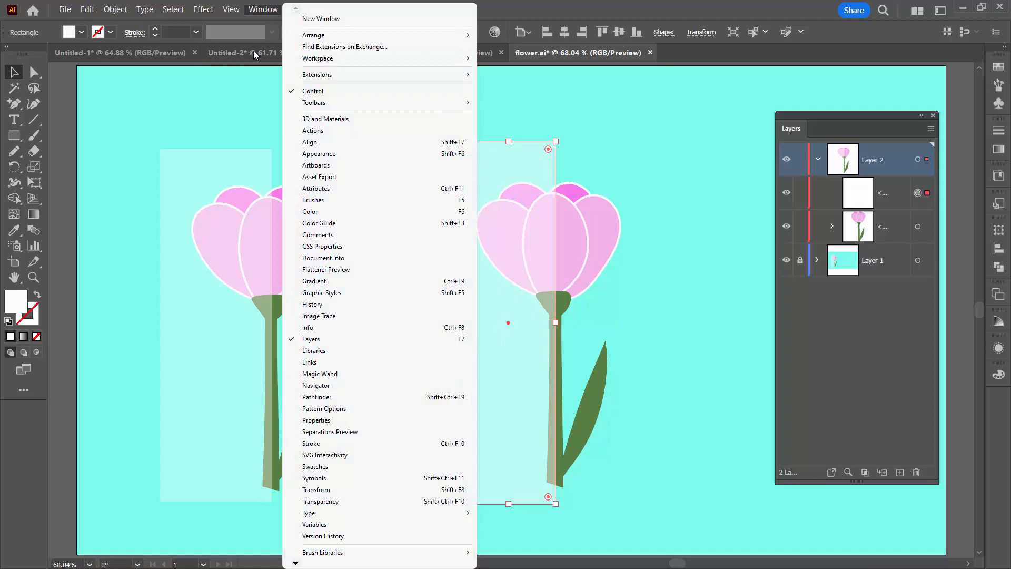
click(320, 501)
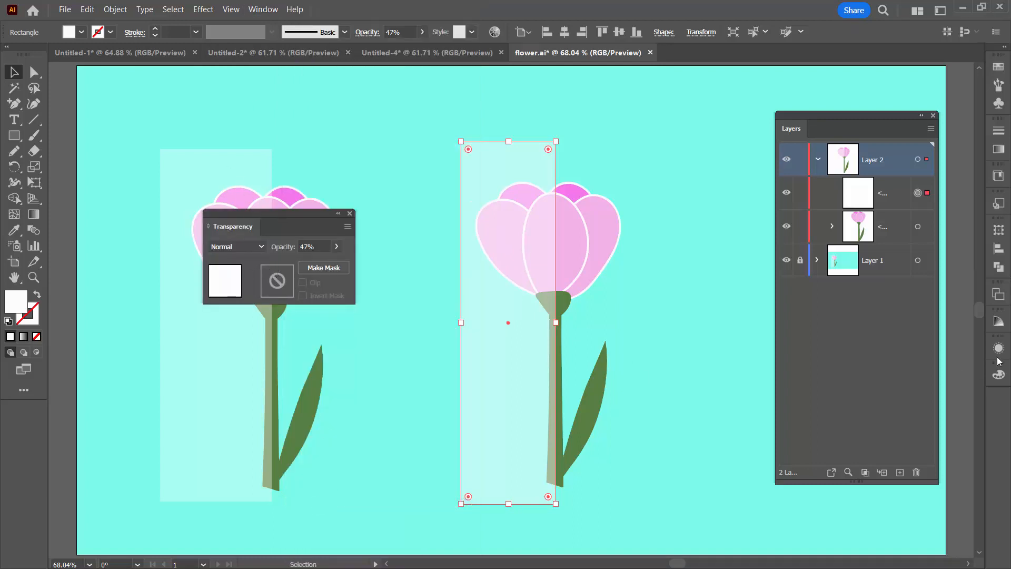
mouse_move(998, 347)
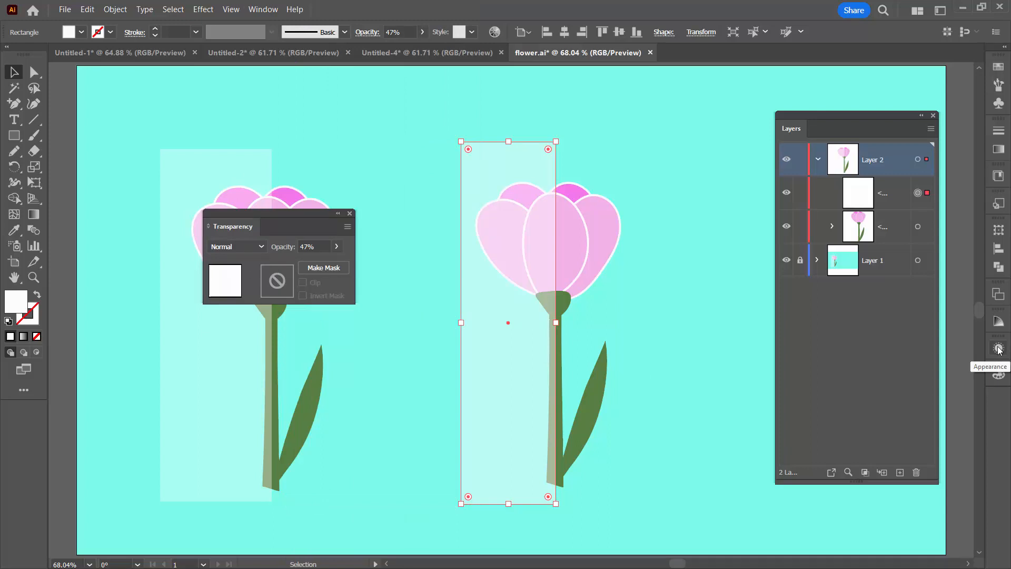
mouse_move(245, 249)
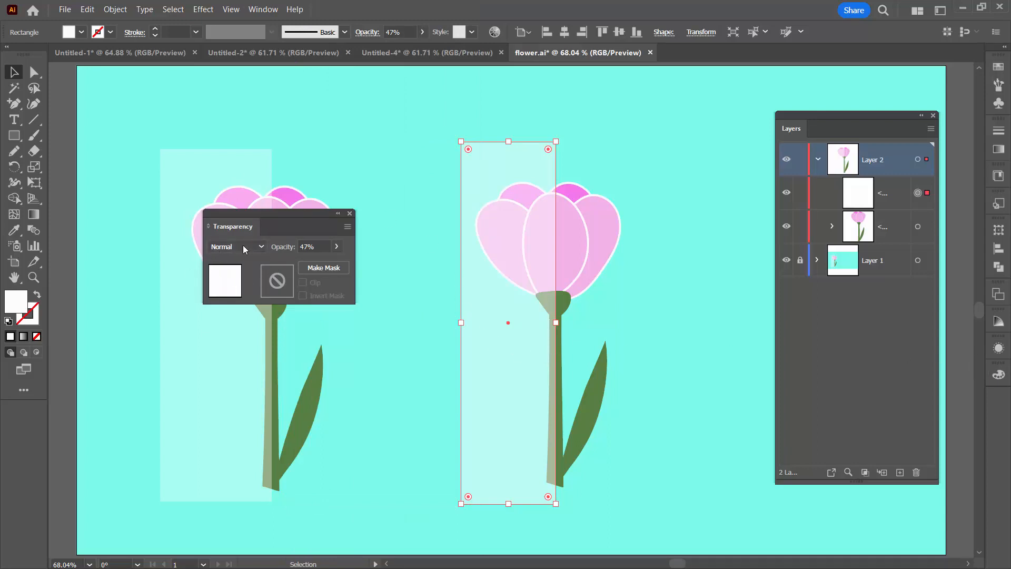
mouse_move(266, 221)
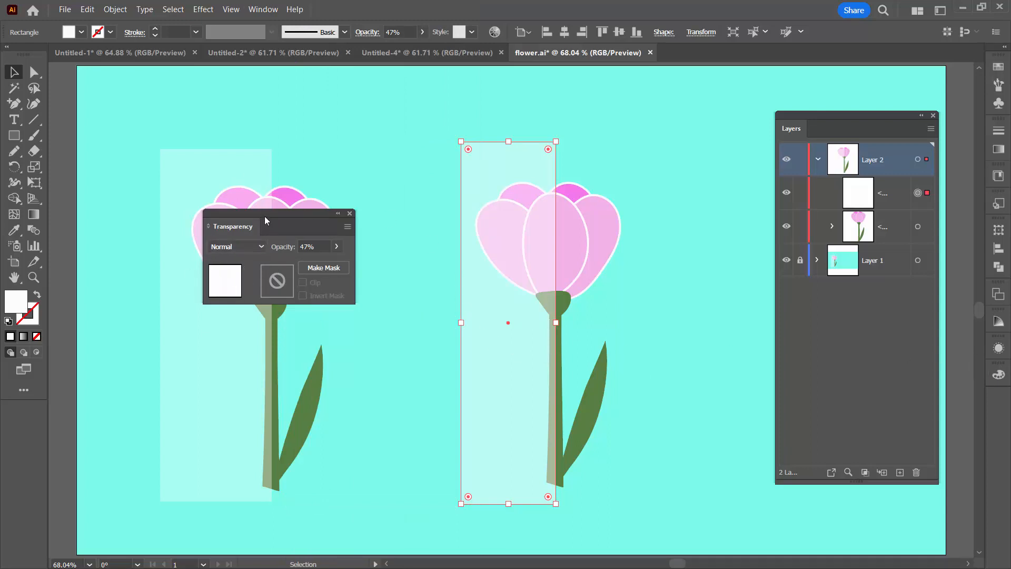
drag(265, 220, 319, 214)
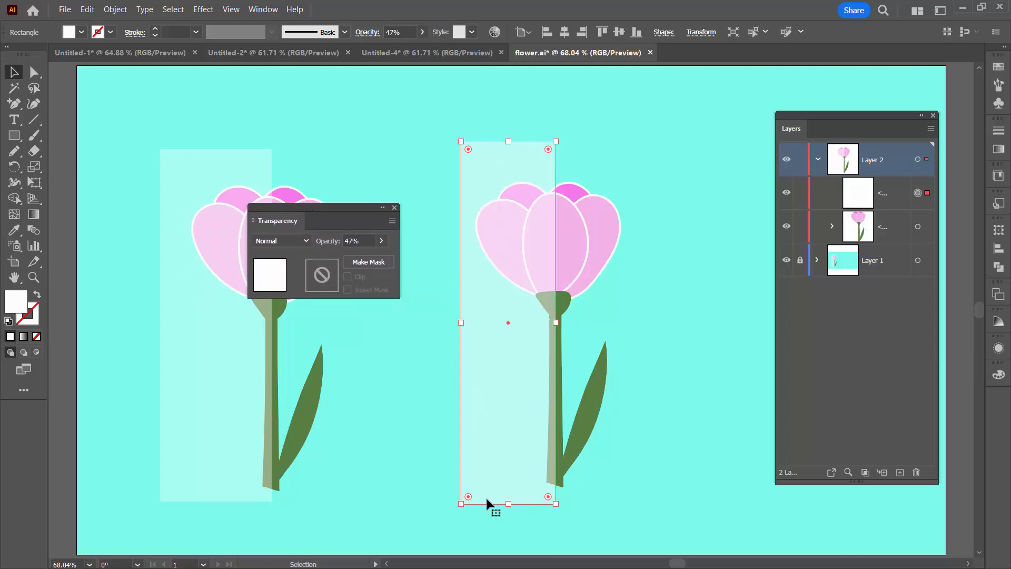
mouse_move(366, 267)
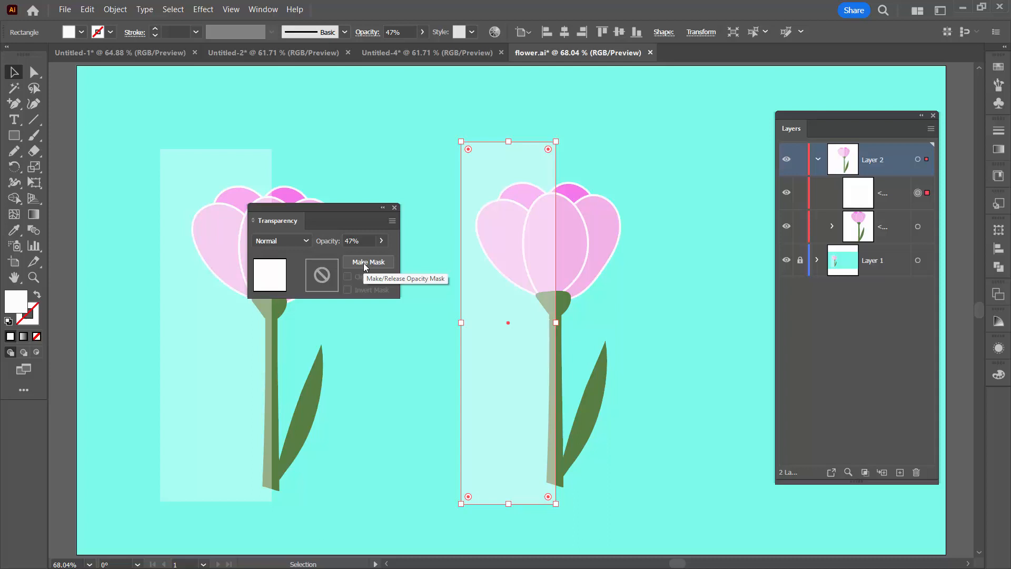
Step: Give the right rectangle an opacity mask and enter the mask for editing
click(369, 261)
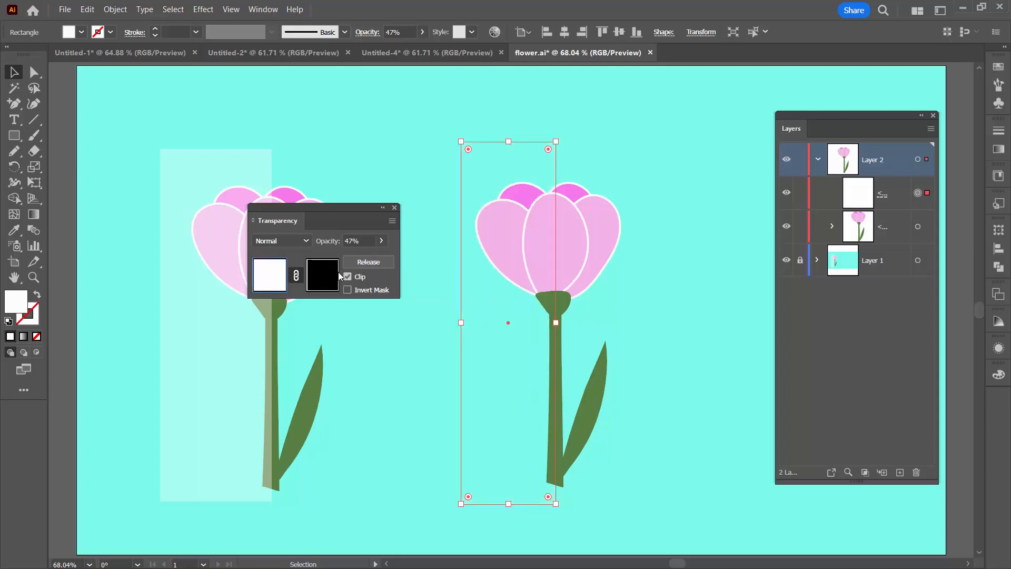
click(323, 276)
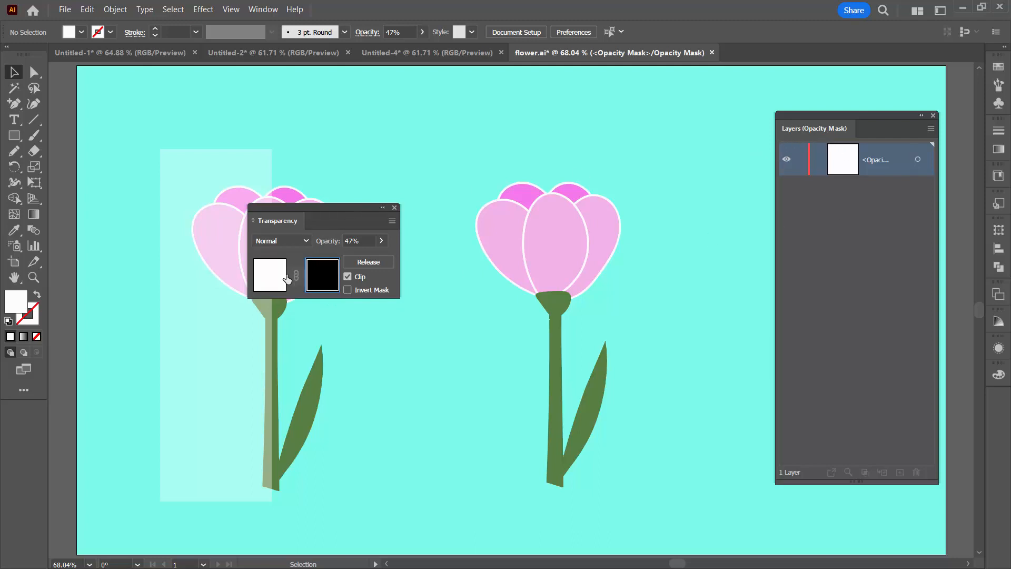
click(843, 158)
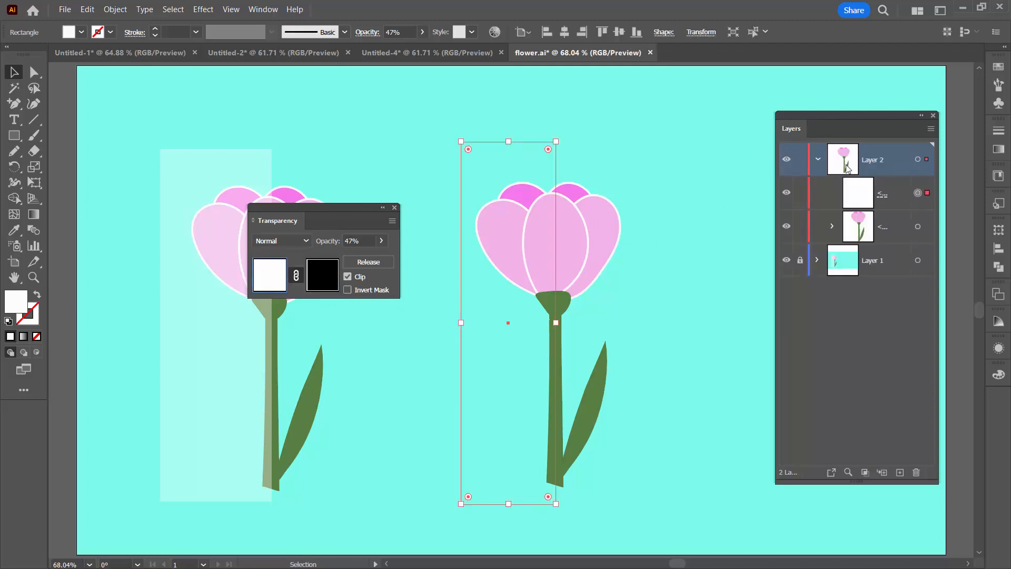
mouse_move(629, 256)
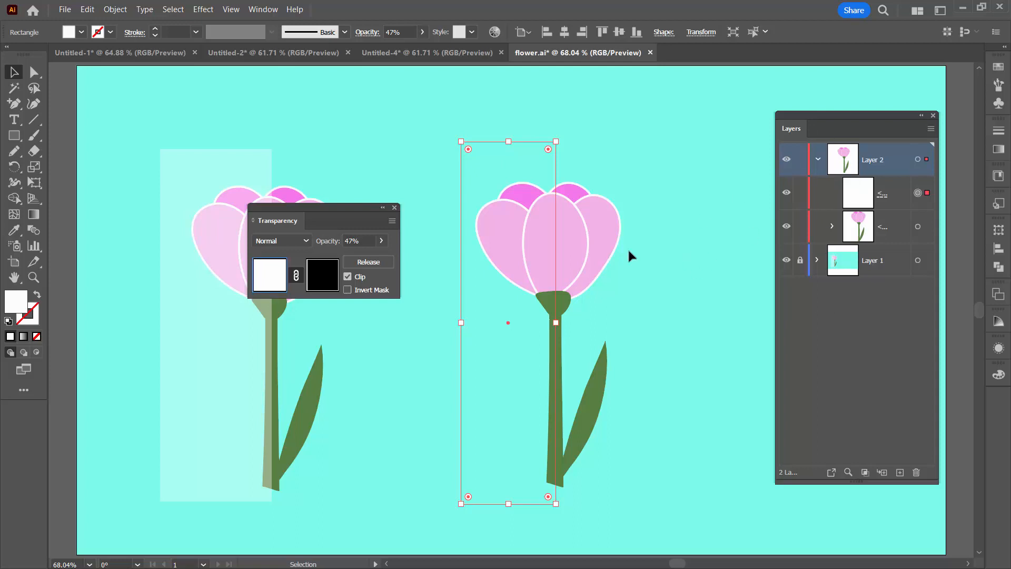
click(322, 275)
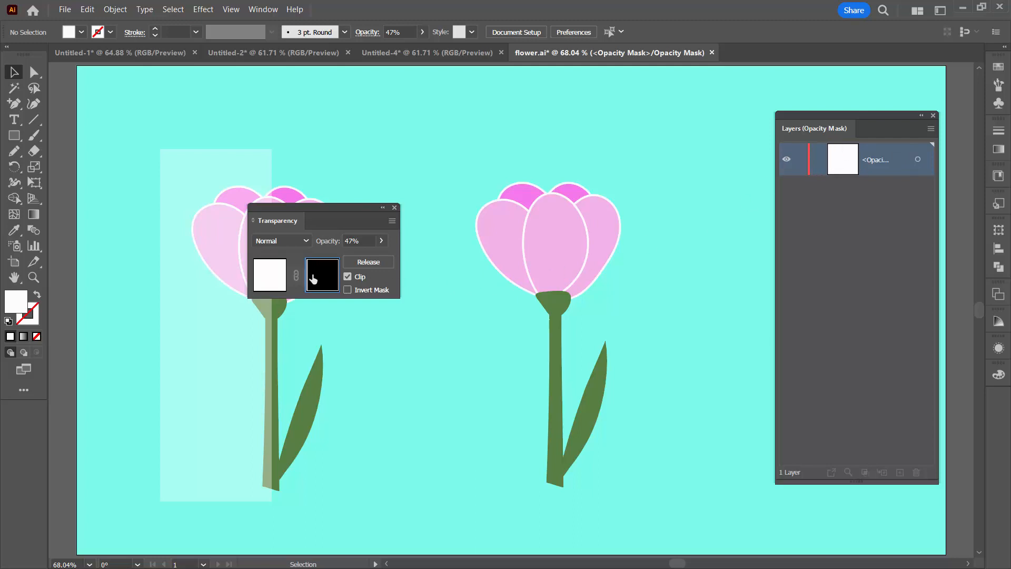
mouse_move(325, 277)
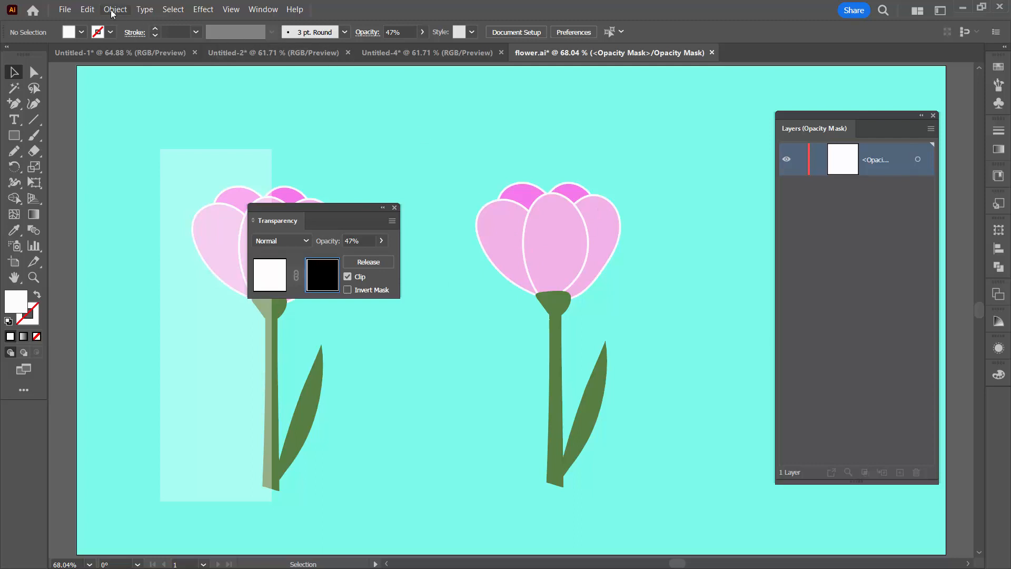
mouse_move(89, 9)
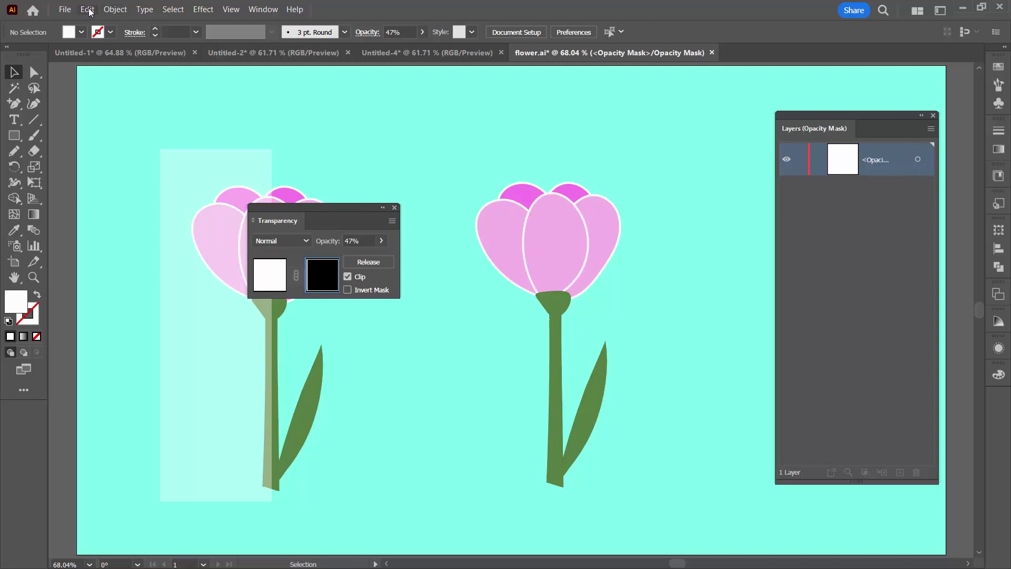
click(87, 10)
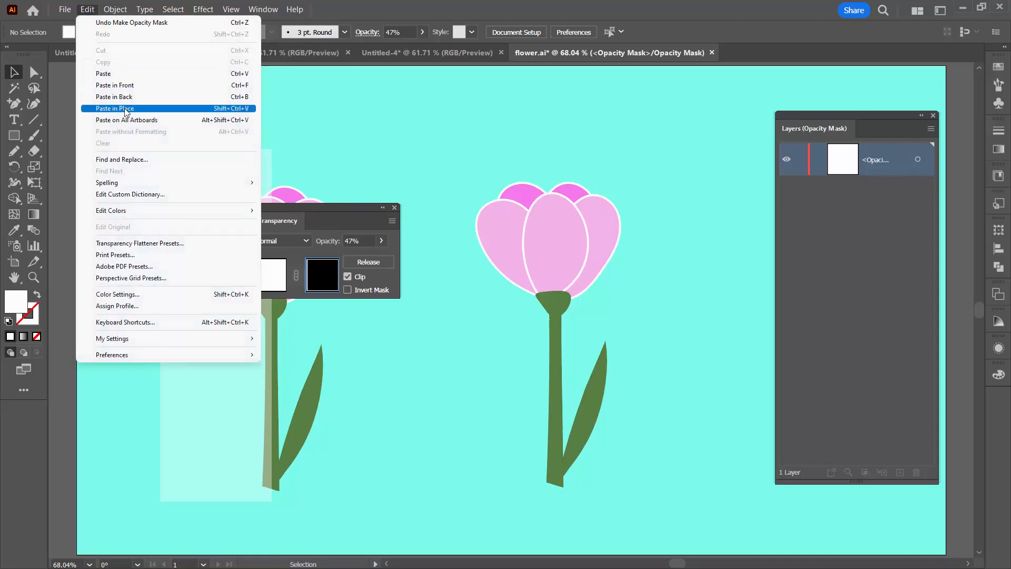
click(114, 107)
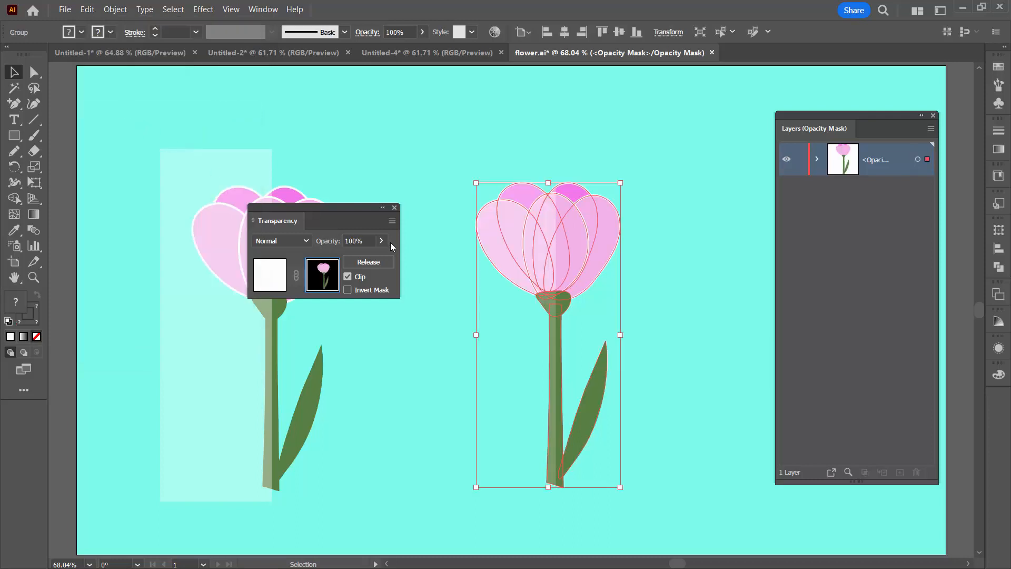
mouse_move(489, 284)
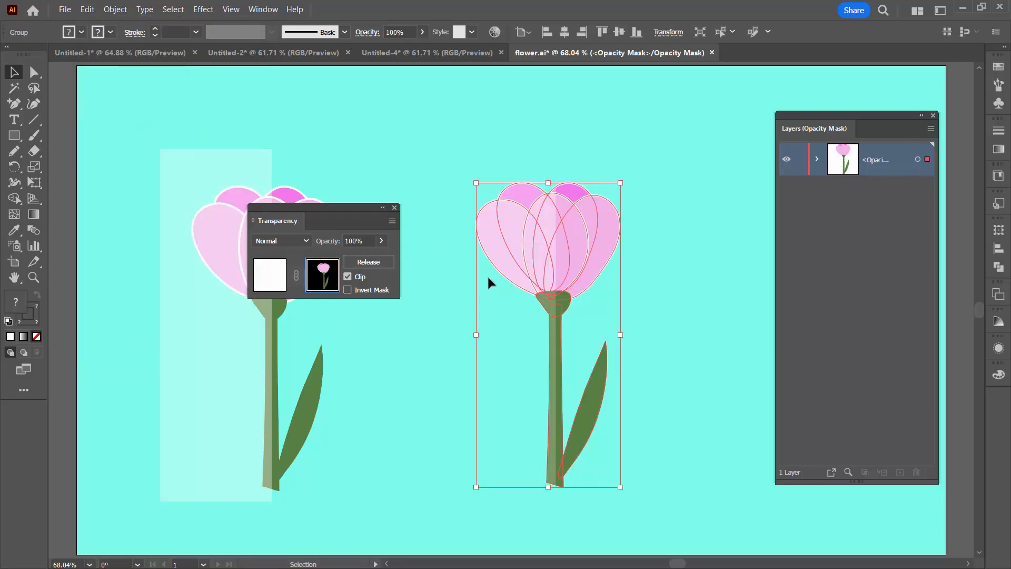
mouse_move(672, 332)
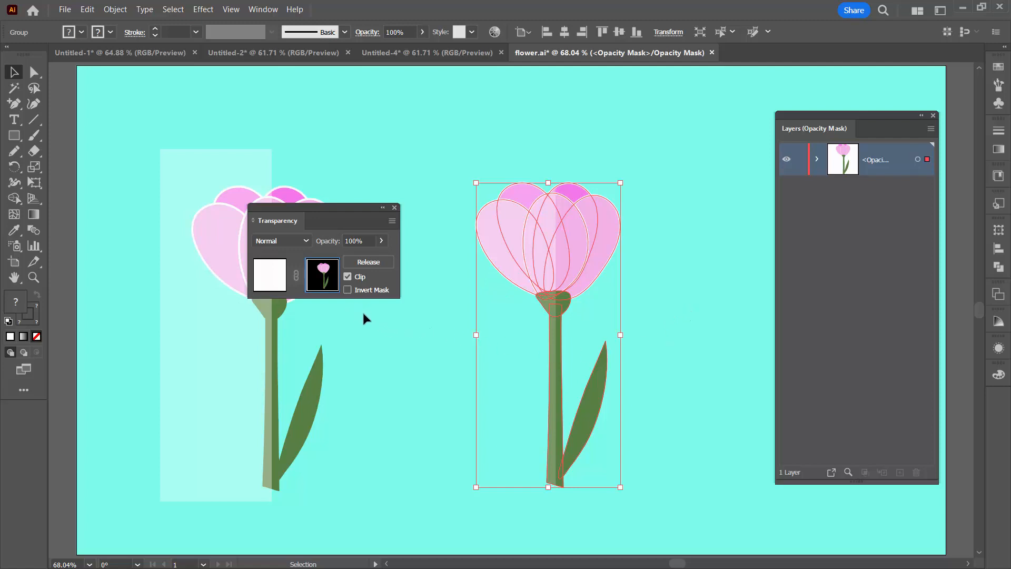
click(348, 290)
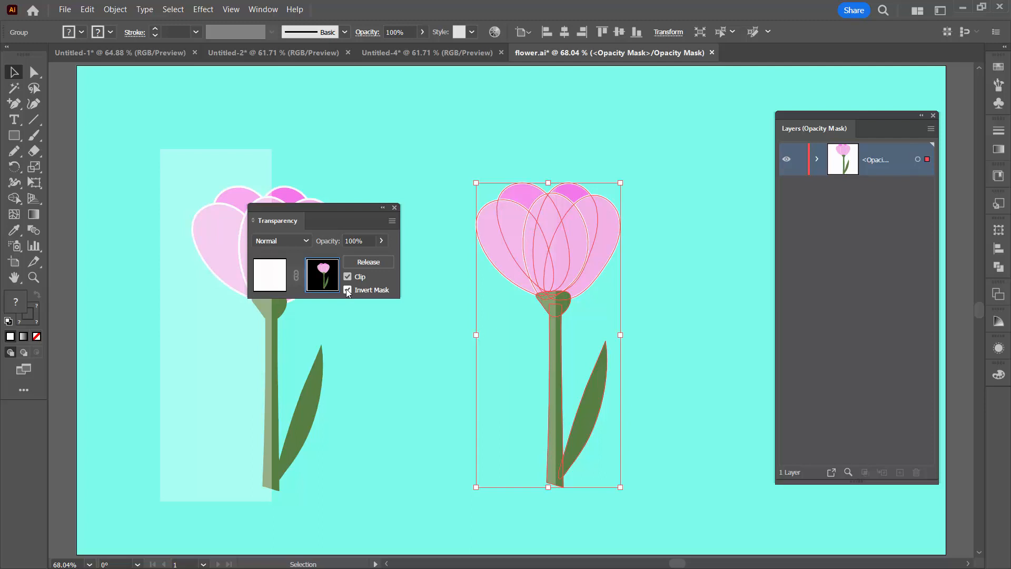
click(347, 289)
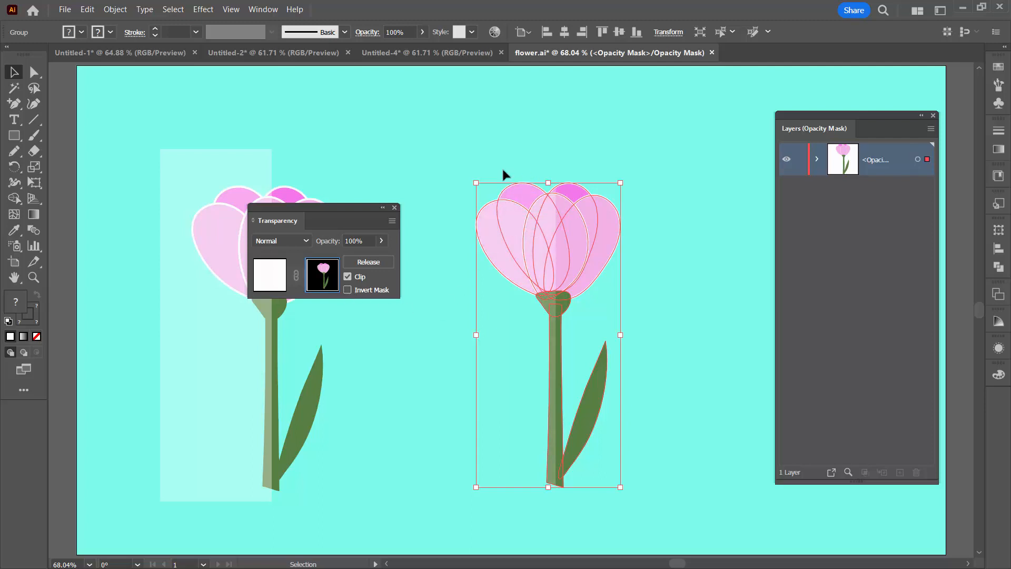
mouse_move(377, 362)
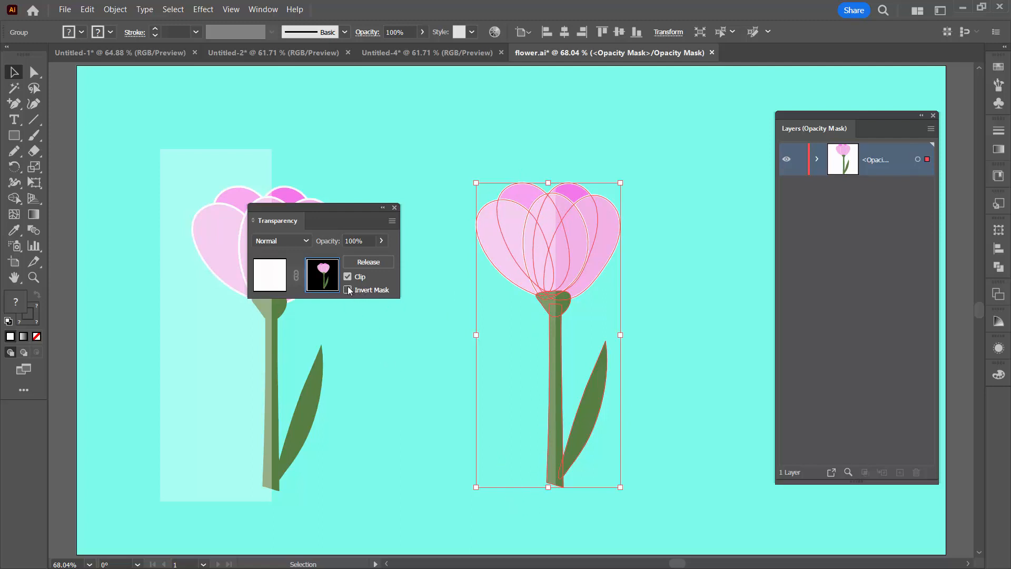
click(347, 275)
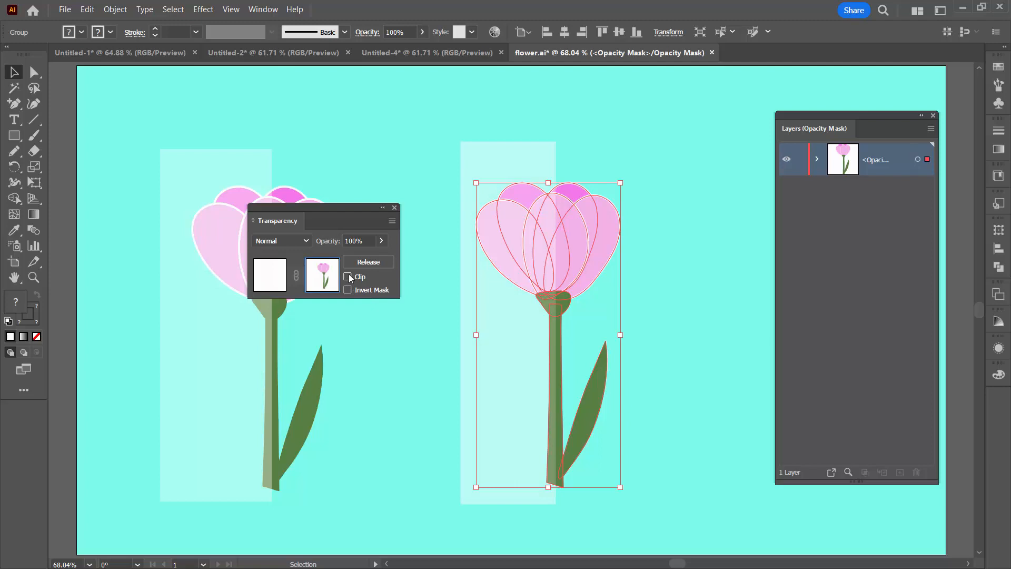
click(348, 276)
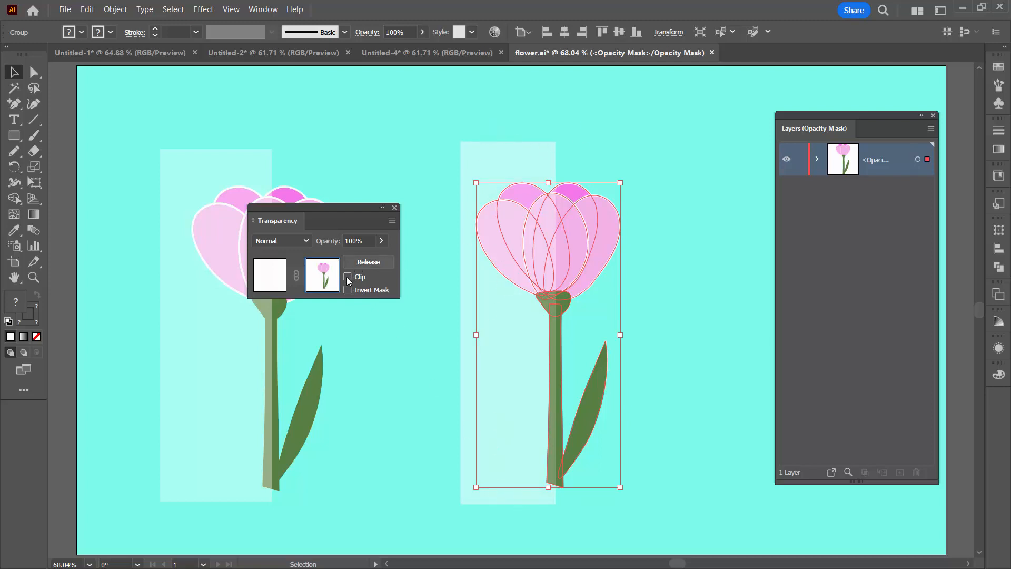
click(347, 277)
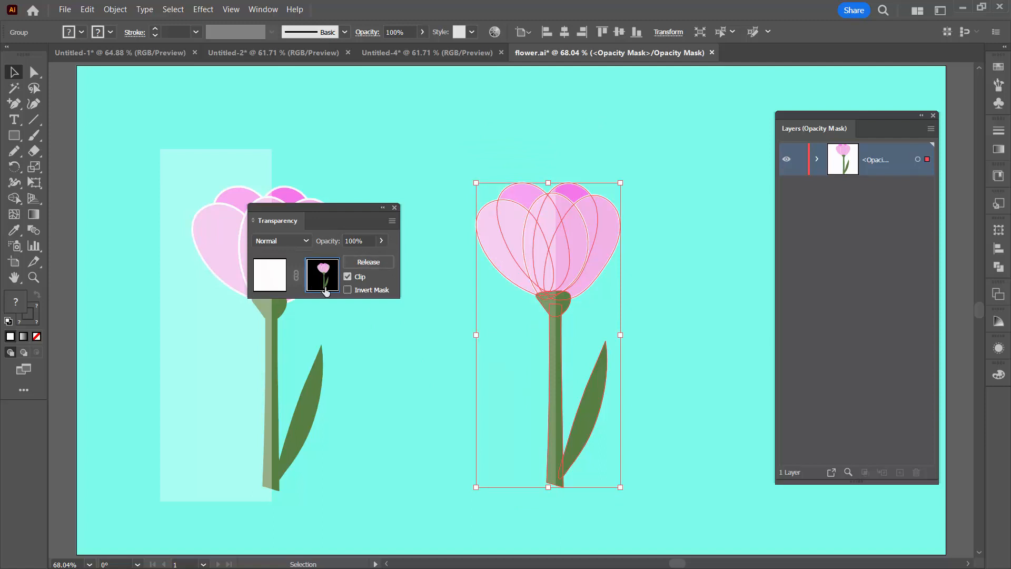
mouse_move(436, 315)
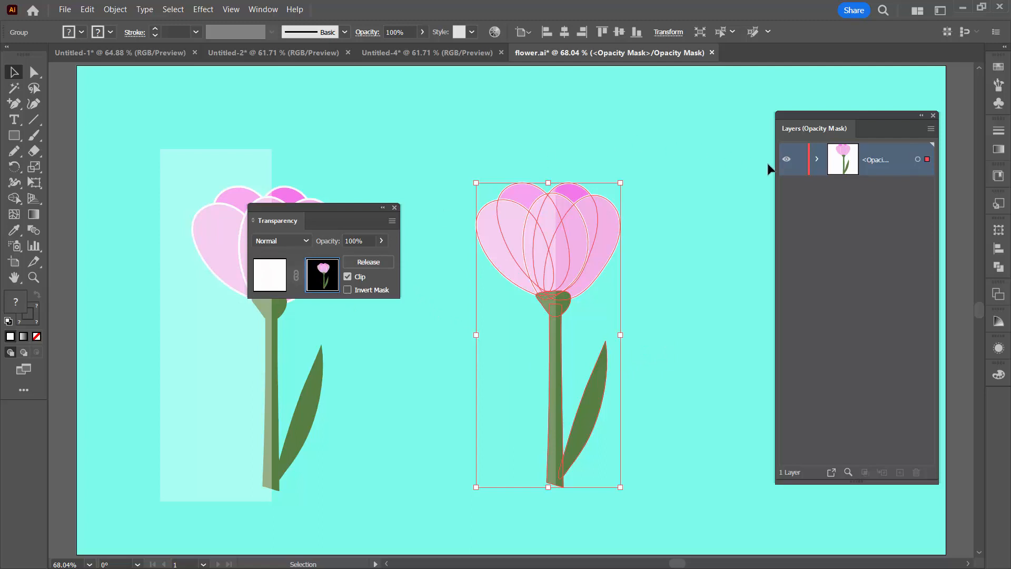
mouse_move(741, 168)
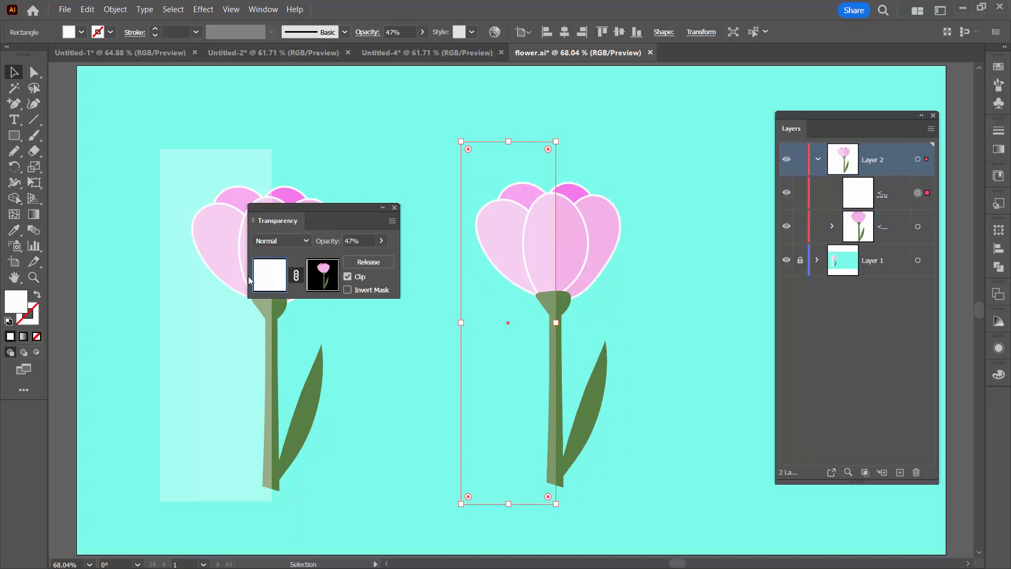
mouse_move(855, 282)
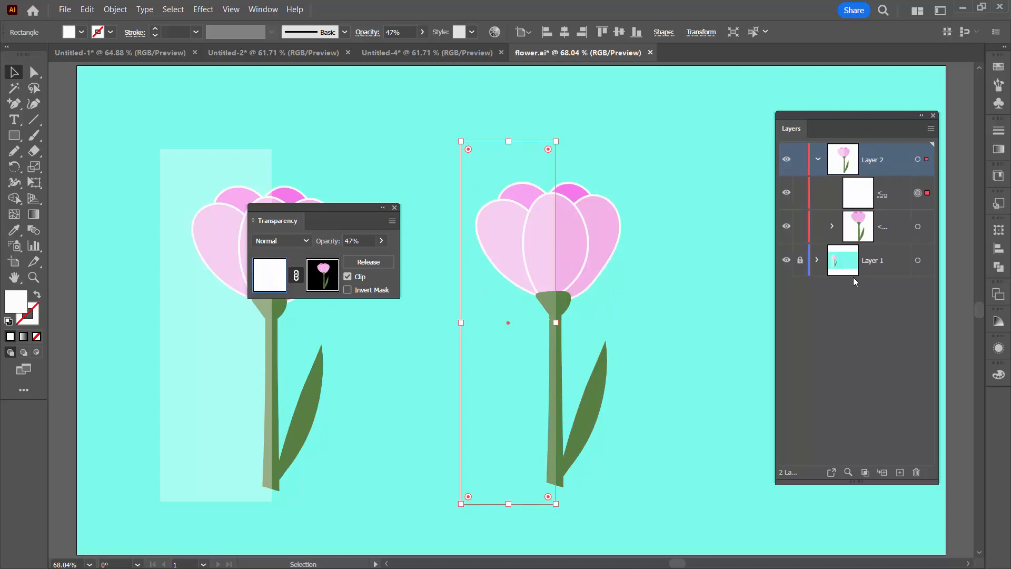
Step: Deselect everything and move the Transparency panel lower out of the way
click(703, 374)
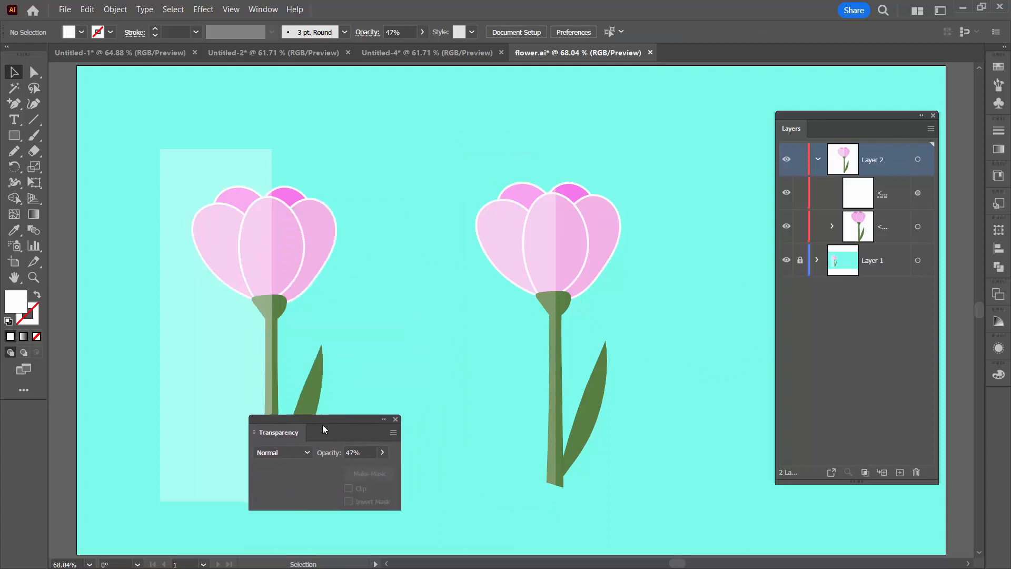
drag(322, 429, 358, 460)
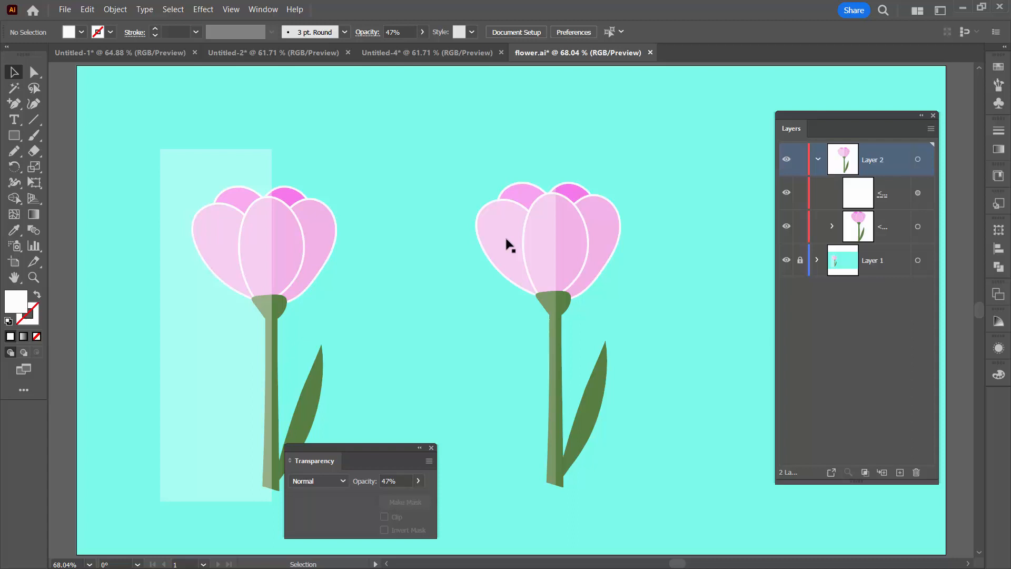
mouse_move(527, 404)
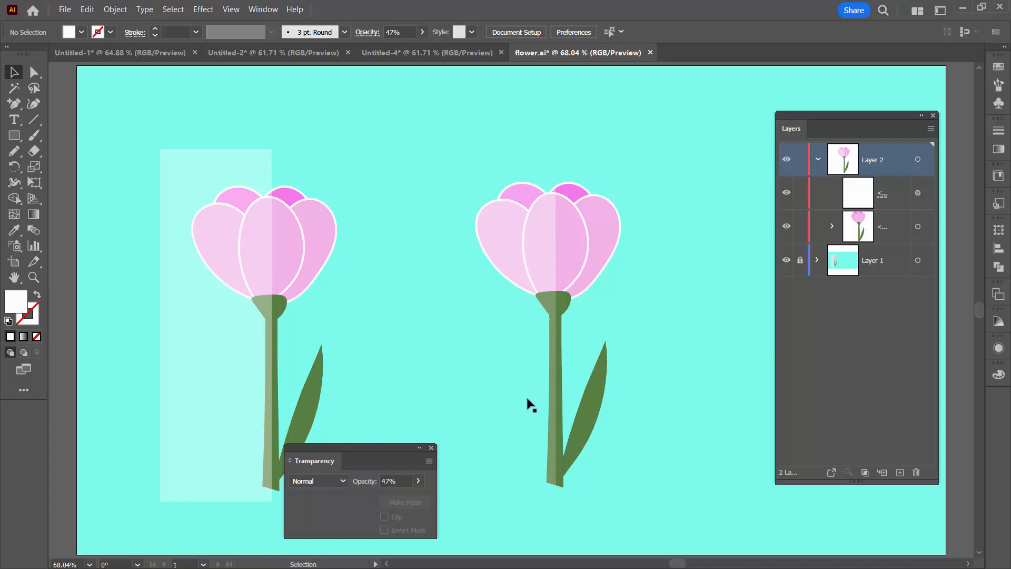
mouse_move(563, 262)
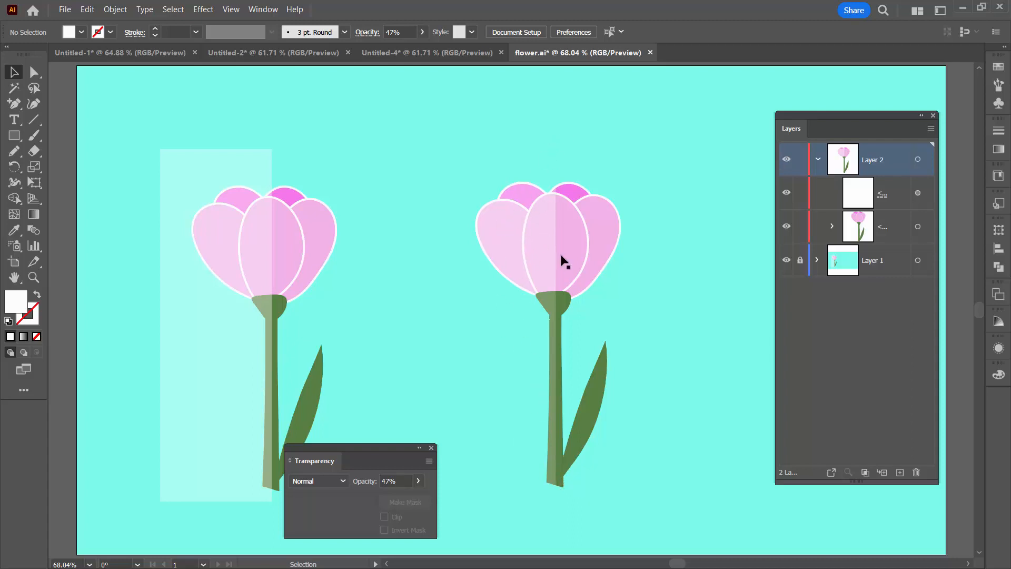
mouse_move(805, 245)
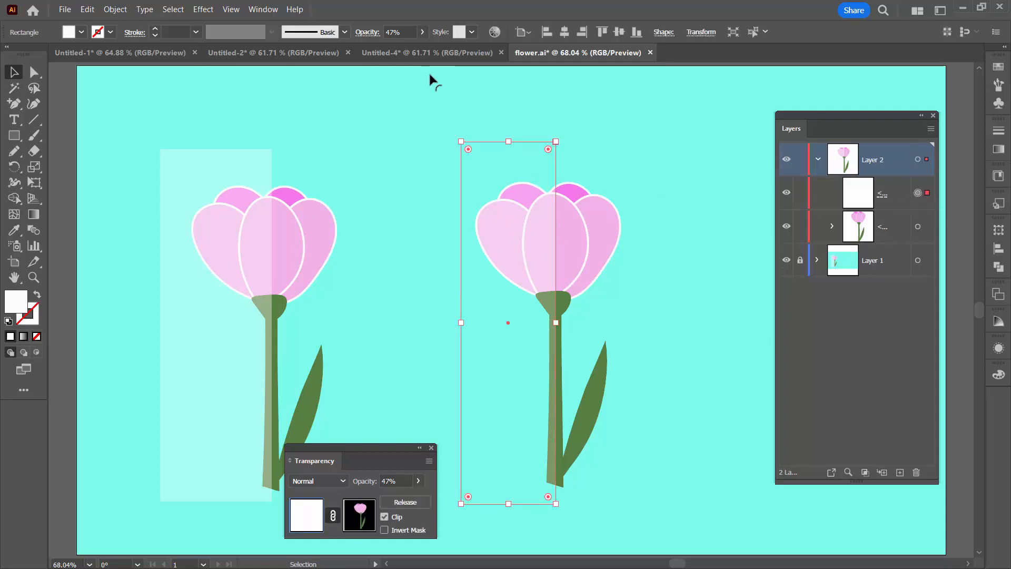
mouse_move(425, 36)
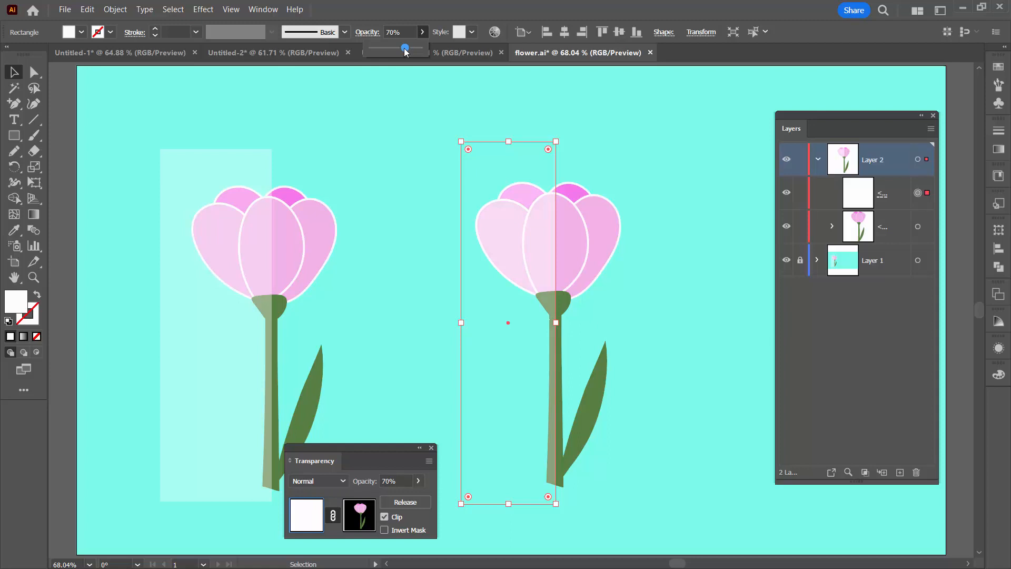
Step: Step the masked rectangle's opacity down through 56% and 52% to about 45%
drag(404, 48, 398, 47)
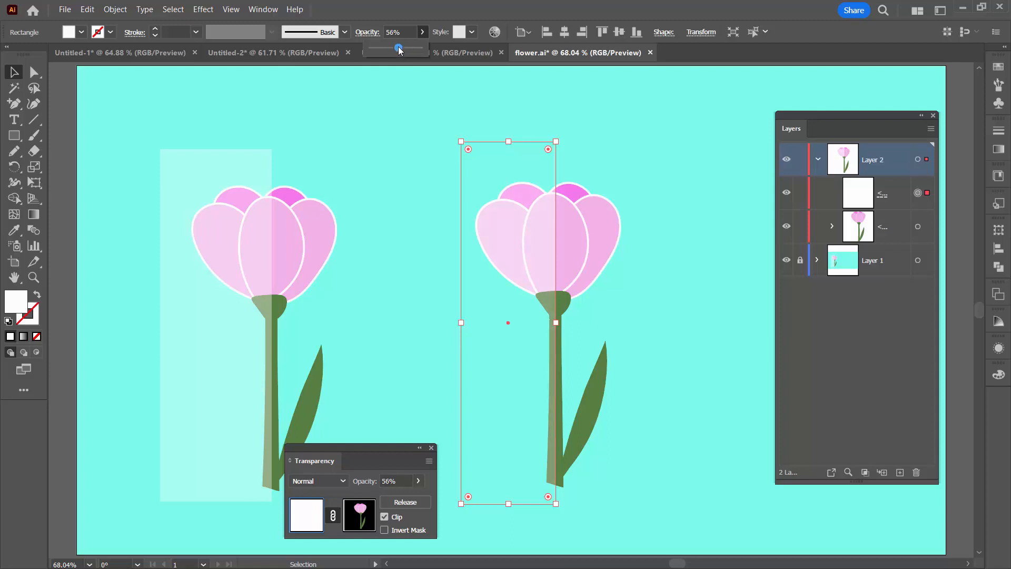
drag(398, 48, 396, 47)
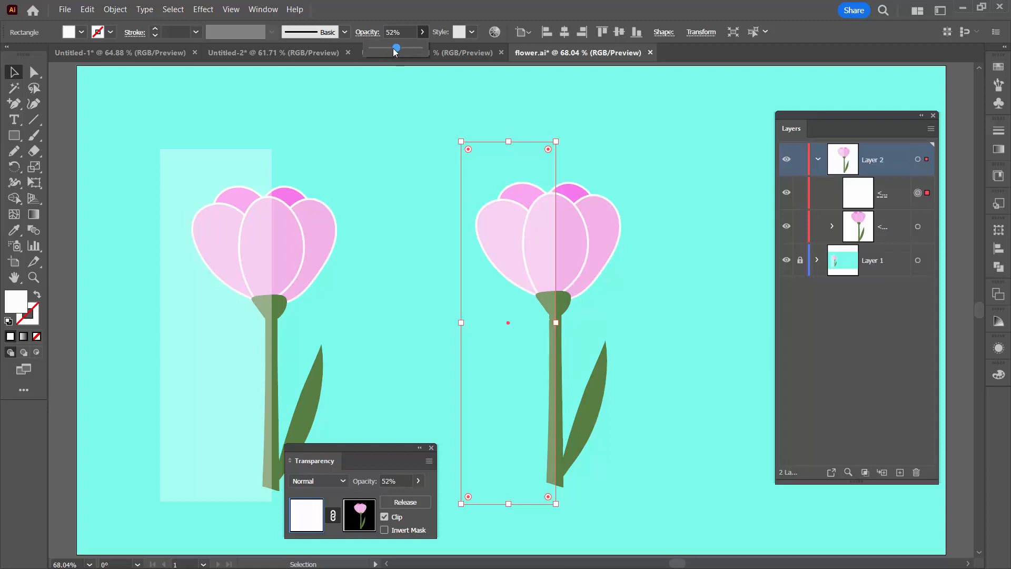
drag(396, 48, 392, 47)
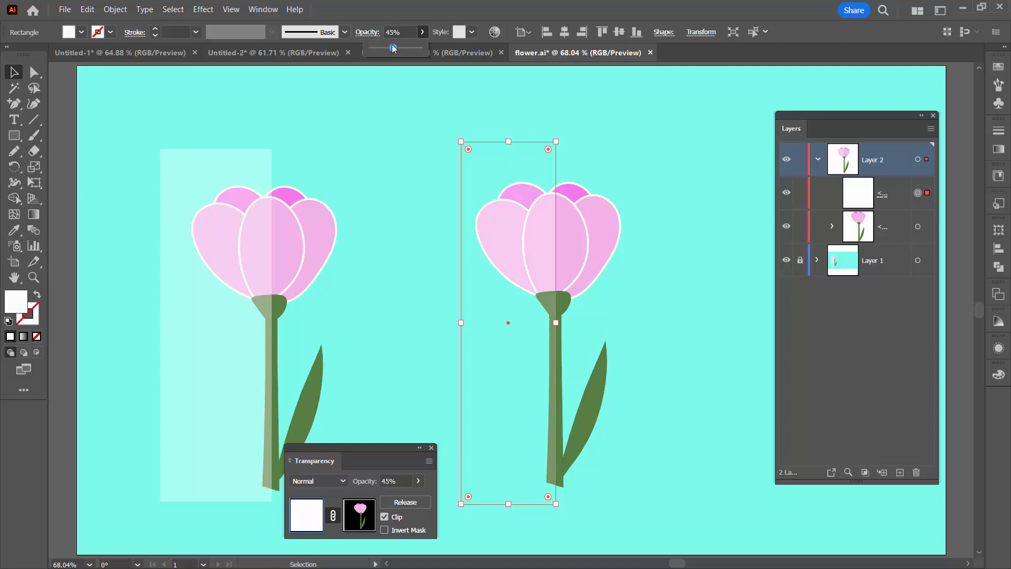
drag(391, 47, 400, 47)
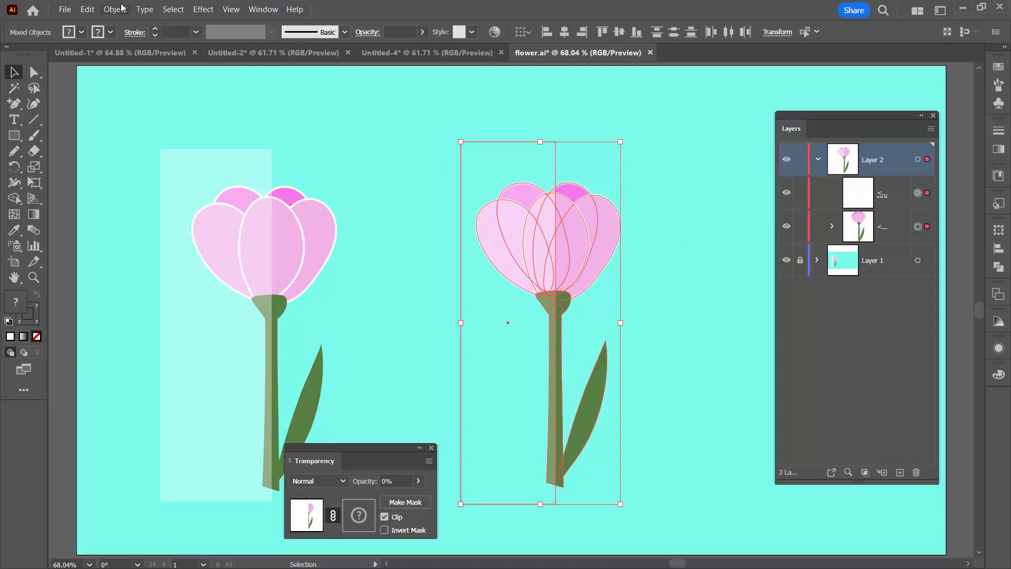
Step: Group the rectangle with the flower (Ctrl+G) and start moving the group
key(Ctrl+g)
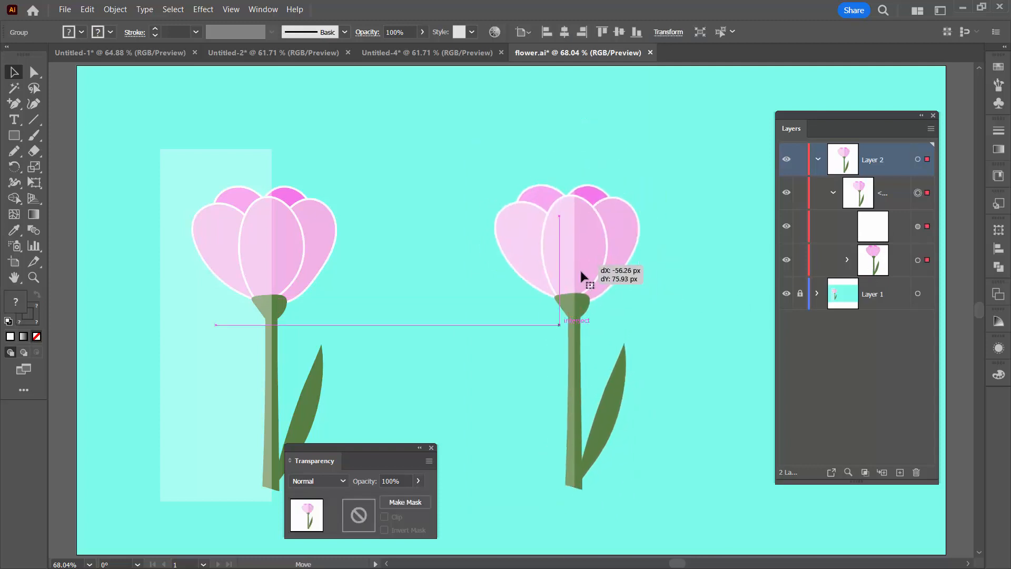
click(504, 371)
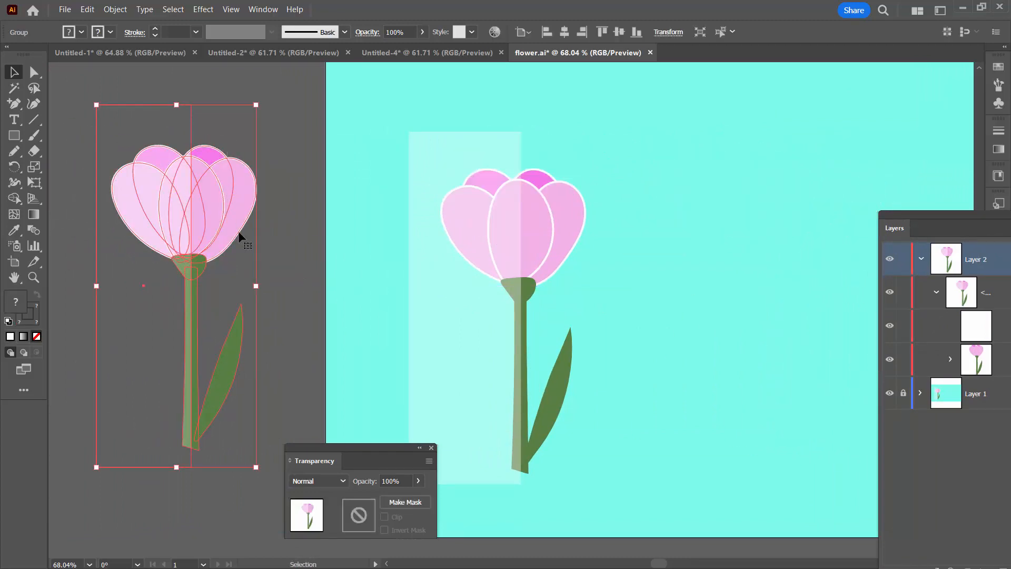
Step: Deselect the flower group now sitting off the artboard on the grey pasteboard
click(206, 406)
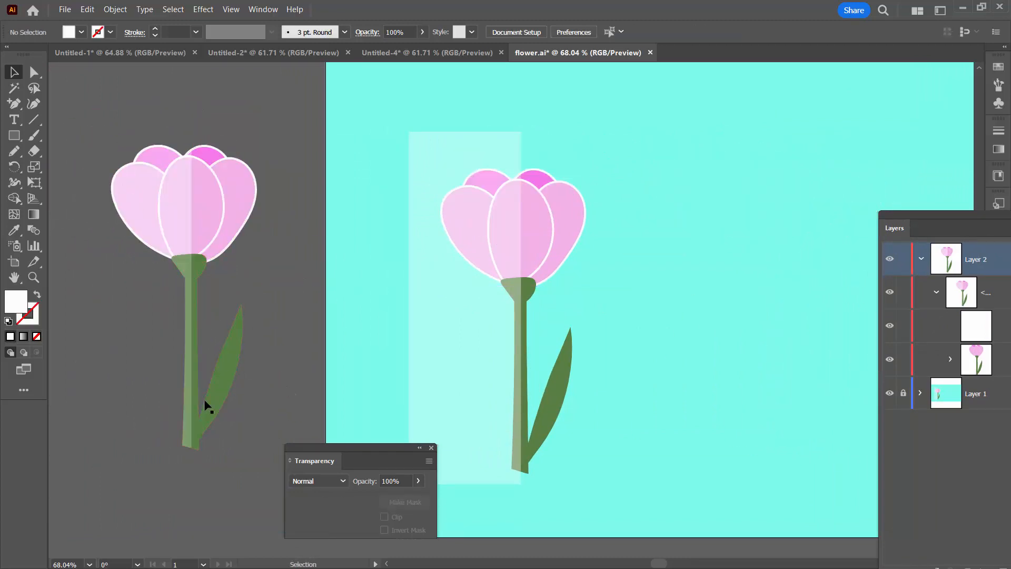
mouse_move(188, 181)
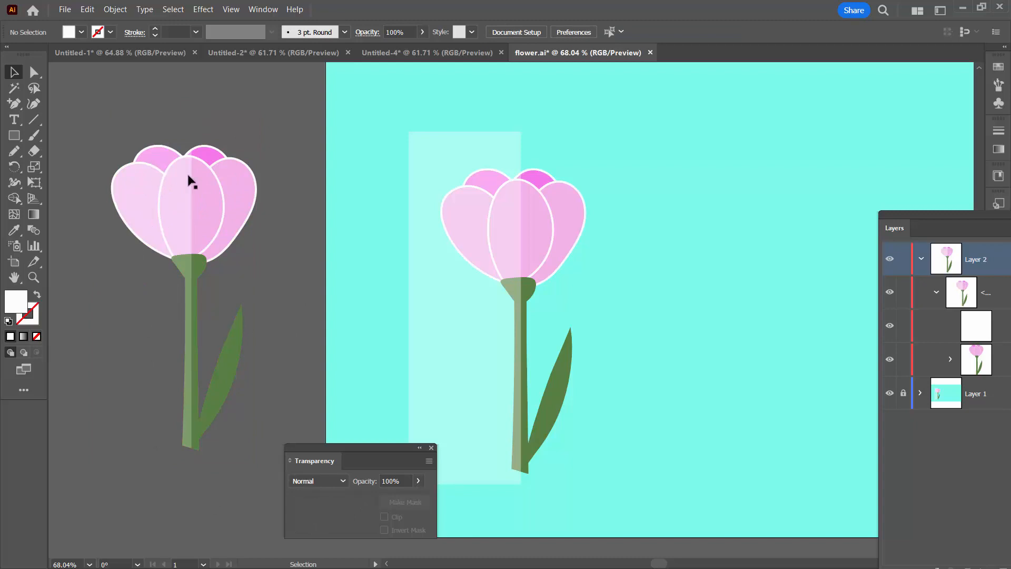
mouse_move(126, 406)
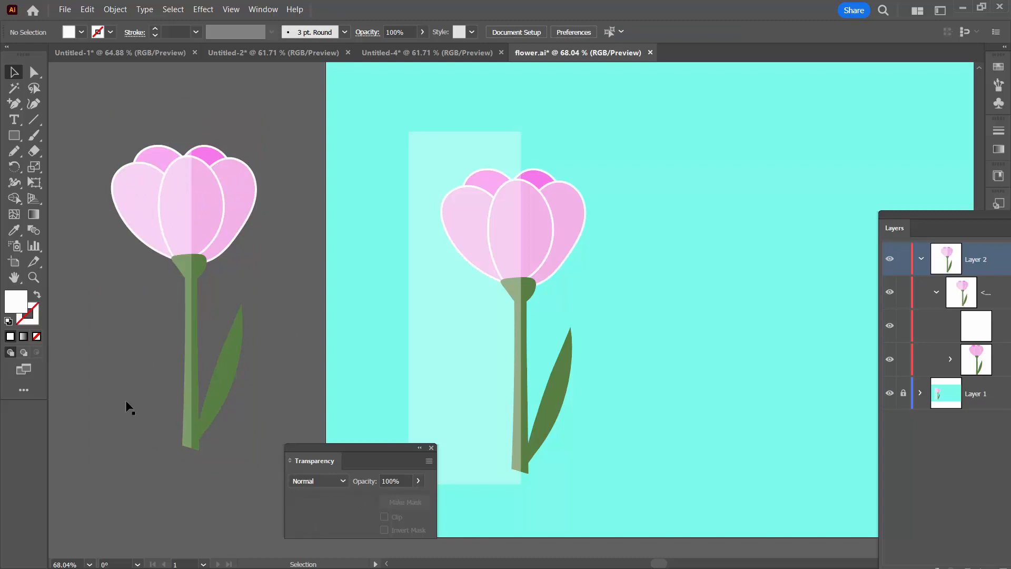
mouse_move(161, 114)
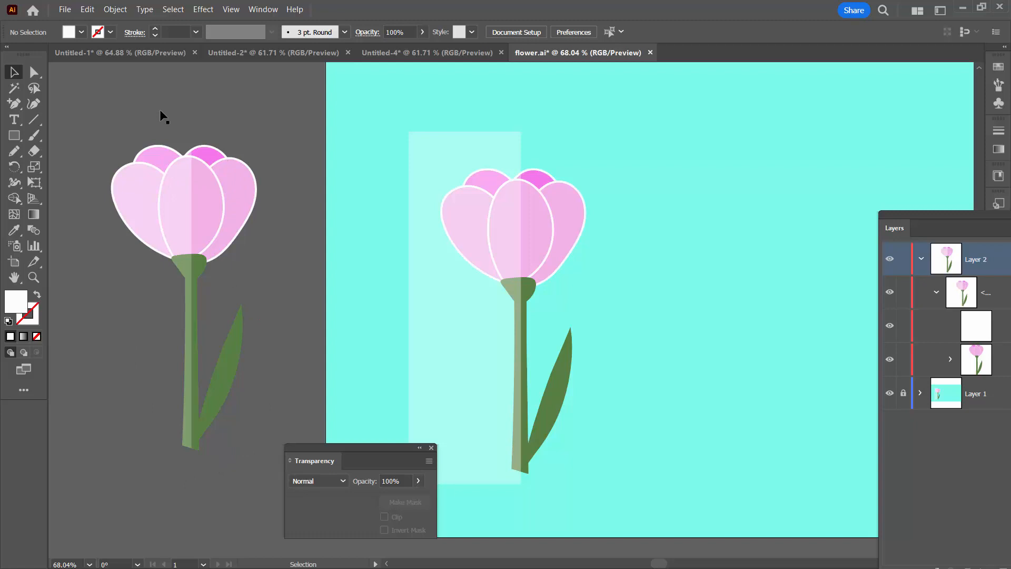
mouse_move(133, 181)
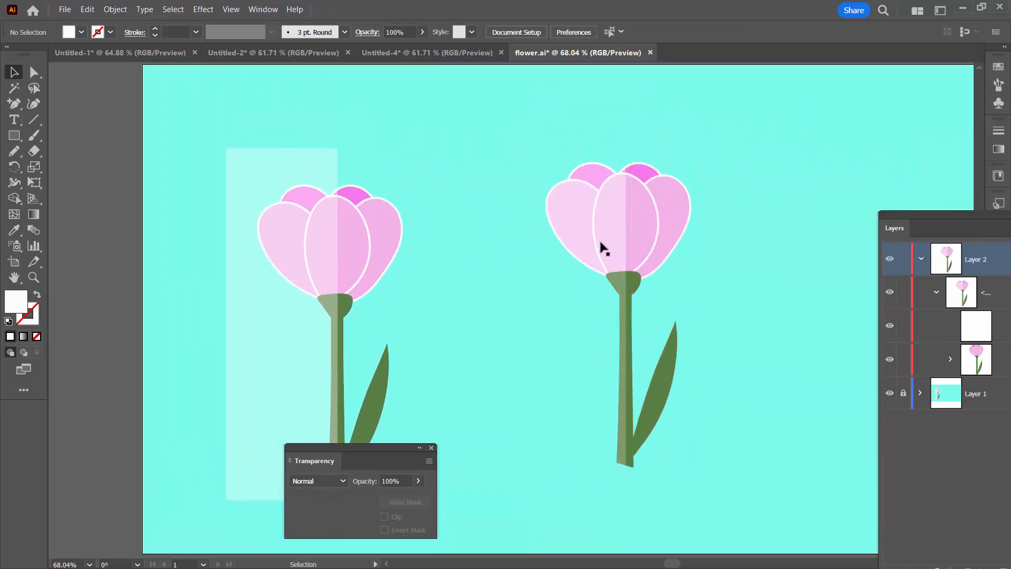
mouse_move(430, 456)
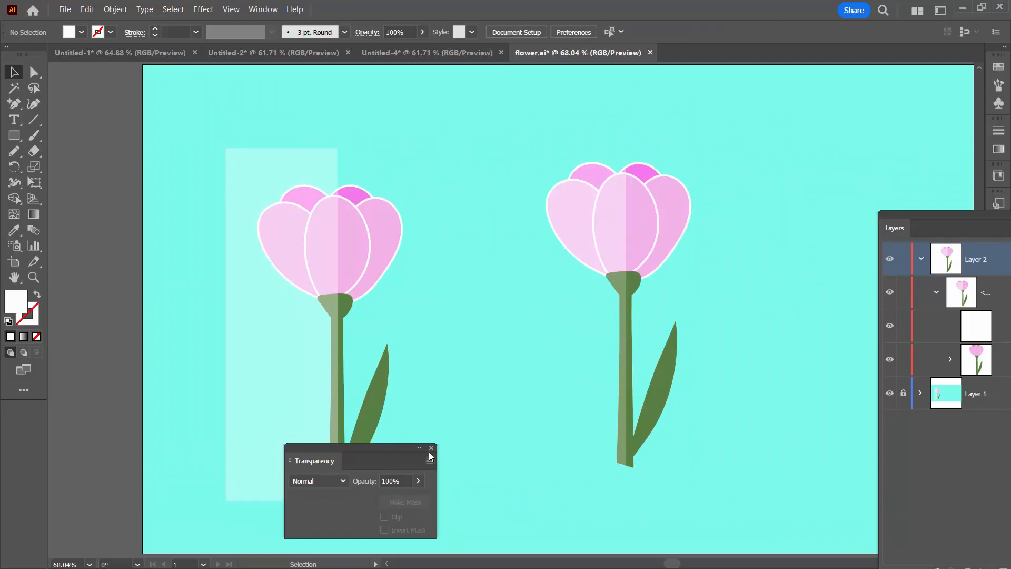
Step: Close the Transparency panel with both flowers back on the artboard
click(432, 447)
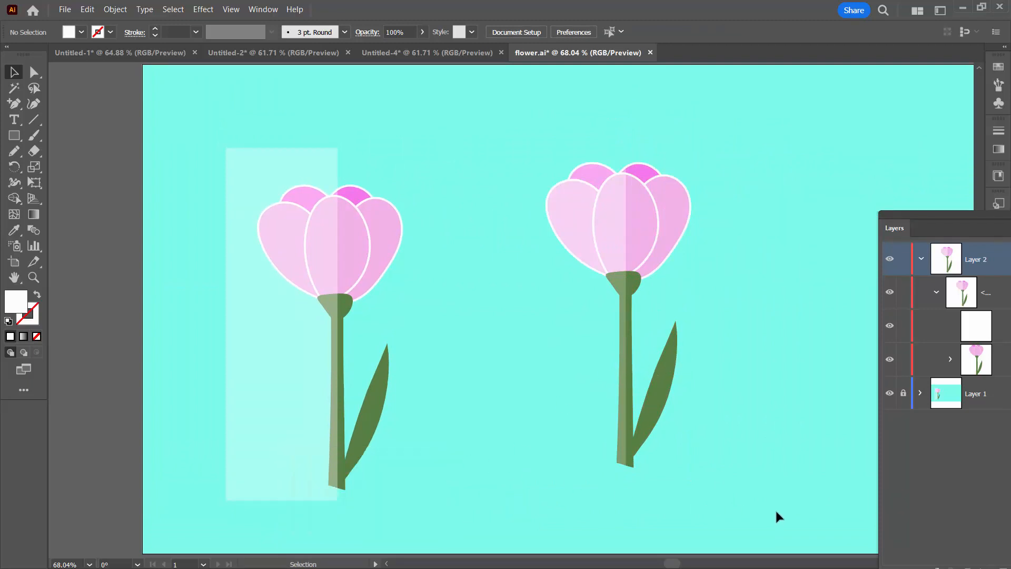
mouse_move(949, 255)
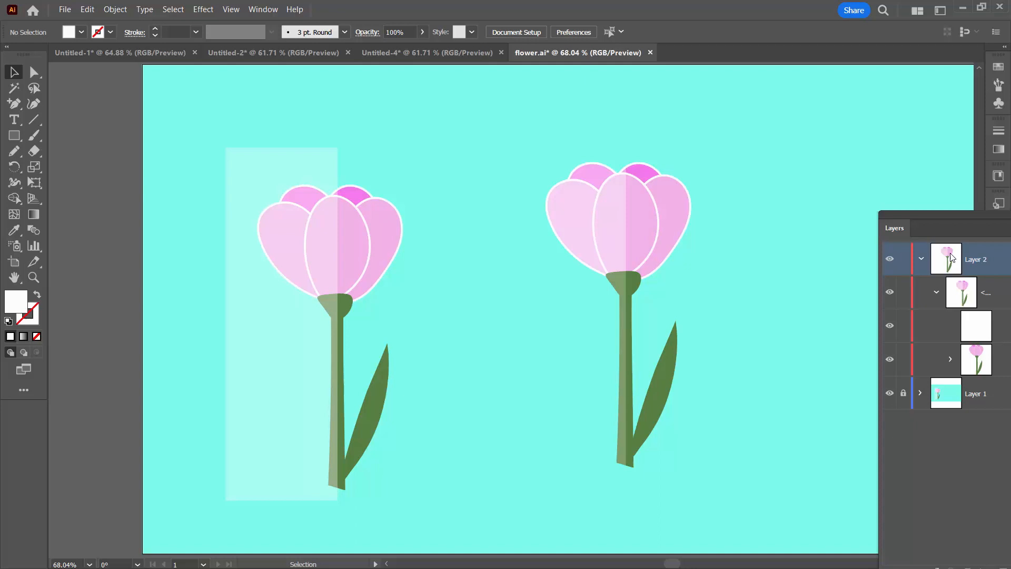